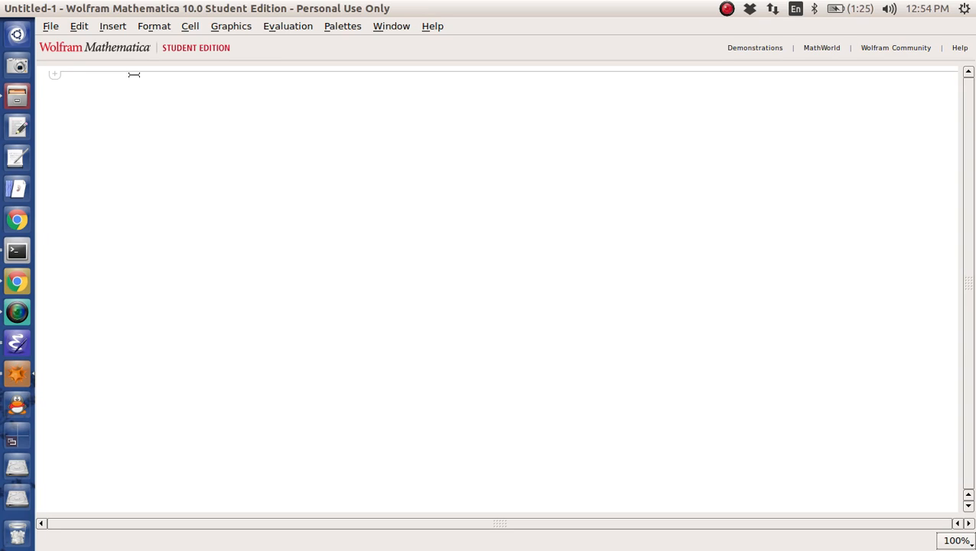
# Step: Define FUN[x_] = (x-1)^2 and evaluate FUN[10] to get 81
pyautogui.write('FUN[X_] =')
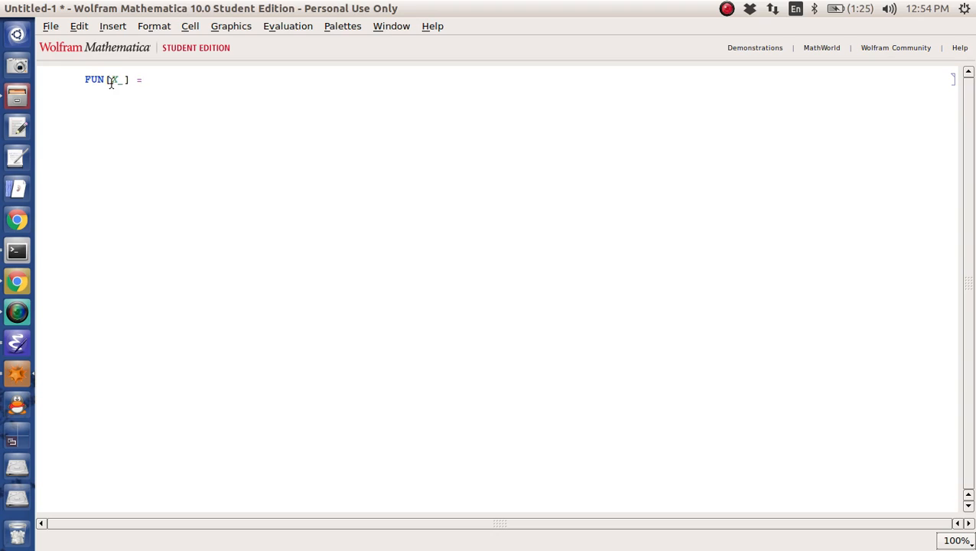
pyautogui.write('(')
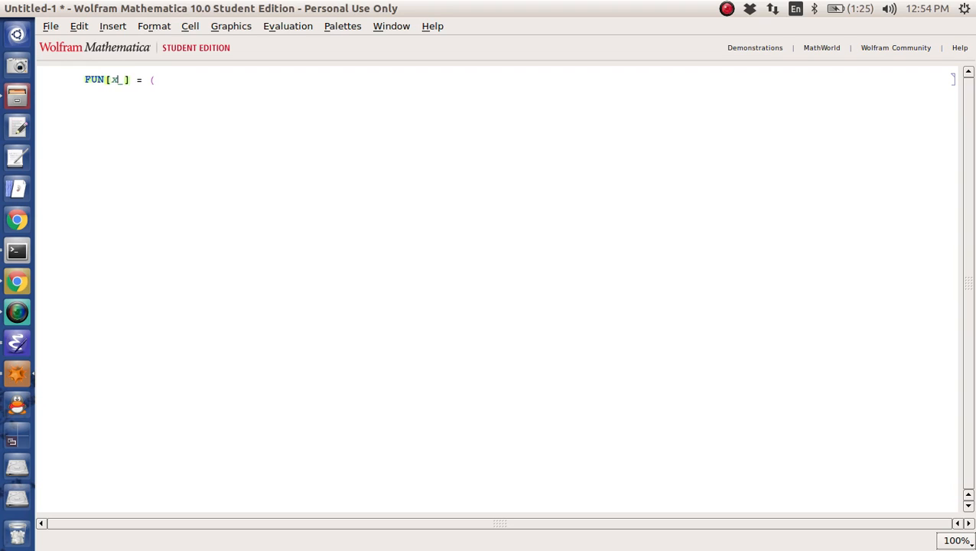
pyautogui.write('x - 1) ^2')
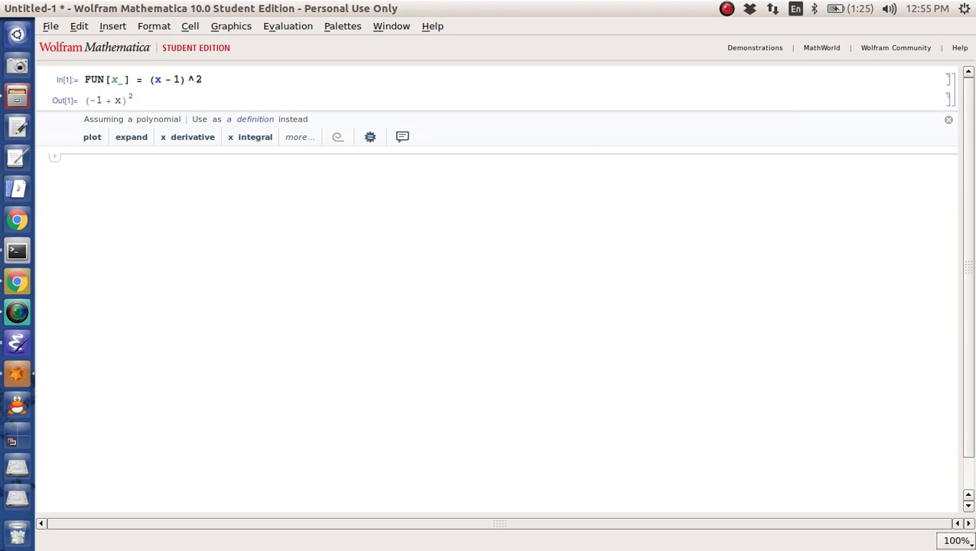
pyautogui.click(949, 119)
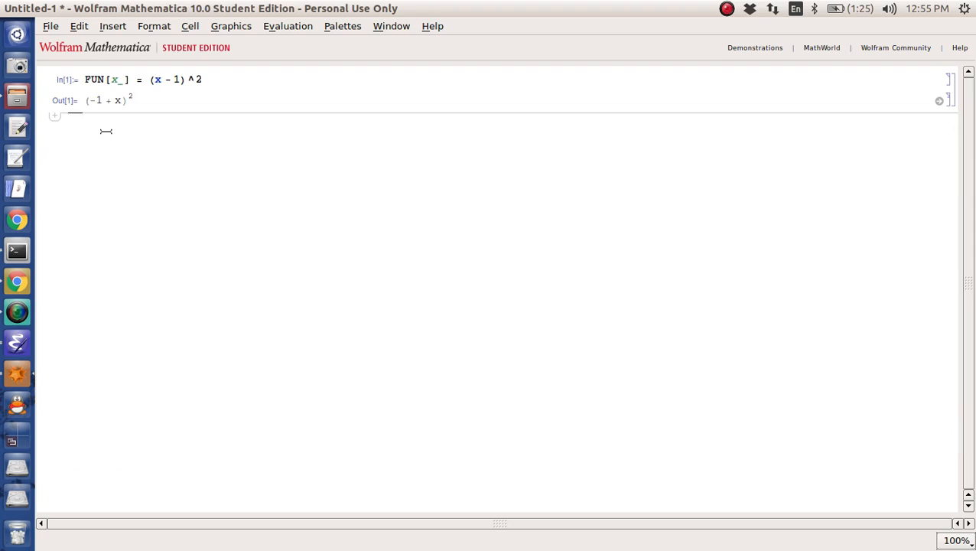
pyautogui.write('FUN[10]')
pyautogui.write('FPRIME[x_] =')
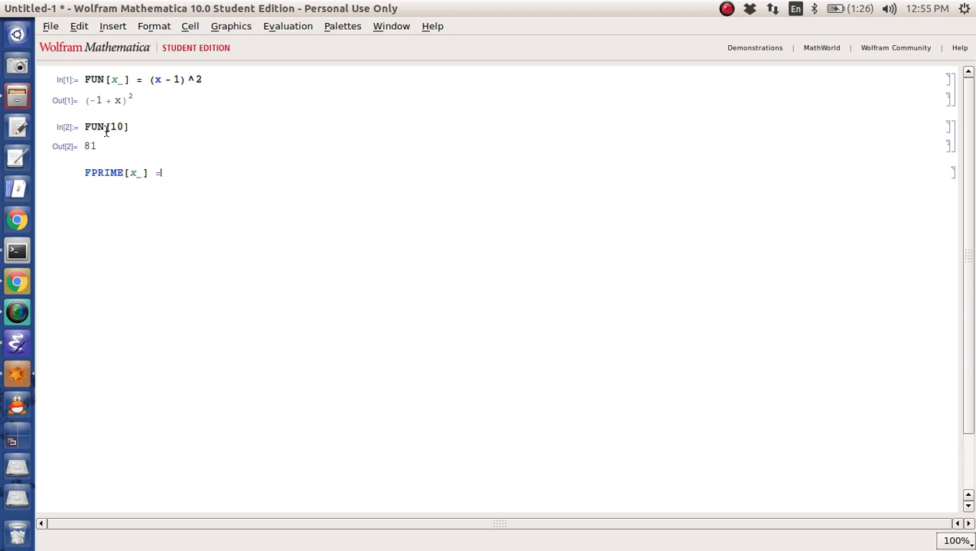
# Step: Define FPRIME[x_] = D[FUN[x], x], giving the derivative 2(-1+x)
pyautogui.press('BackSpace')
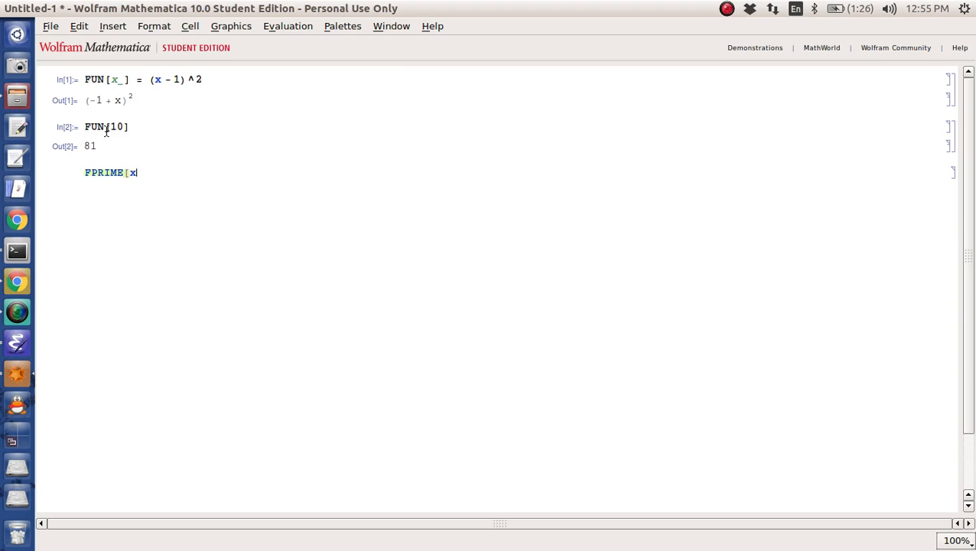
pyautogui.write('_] =')
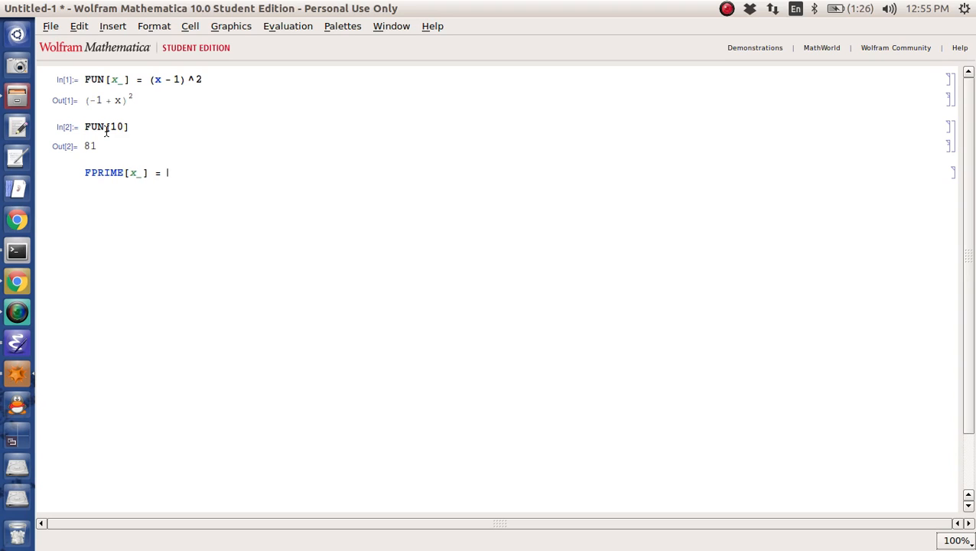
pyautogui.write('D[FUN[p')
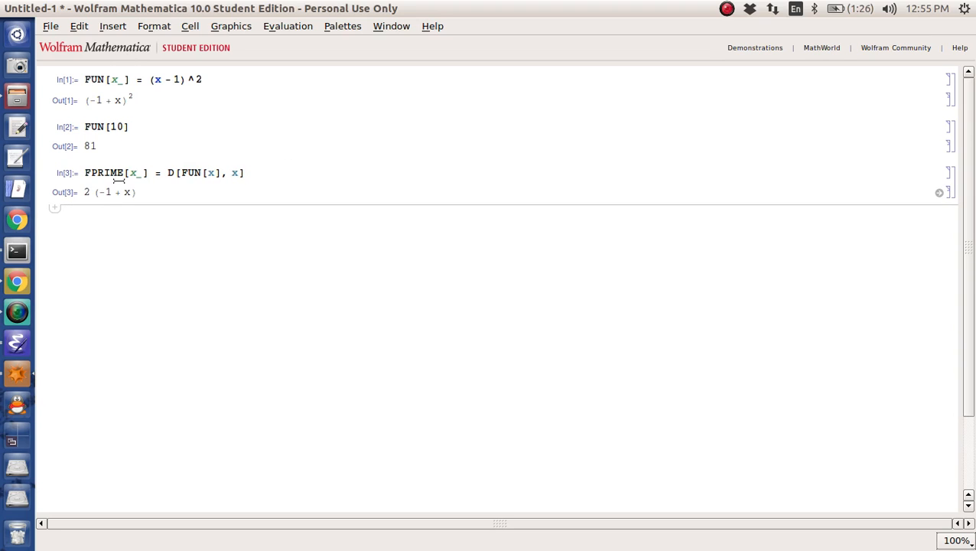
pyautogui.moveTo(123, 208)
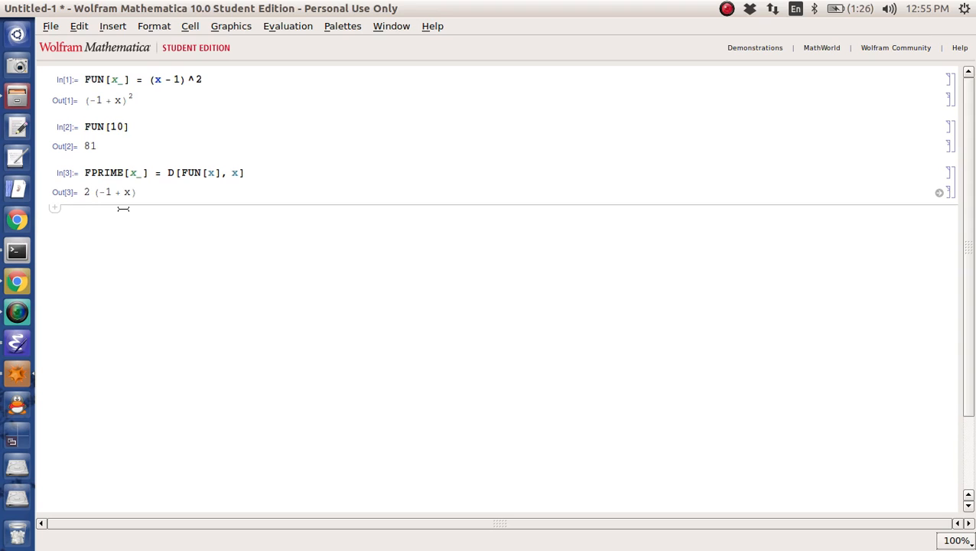
pyautogui.moveTo(125, 213)
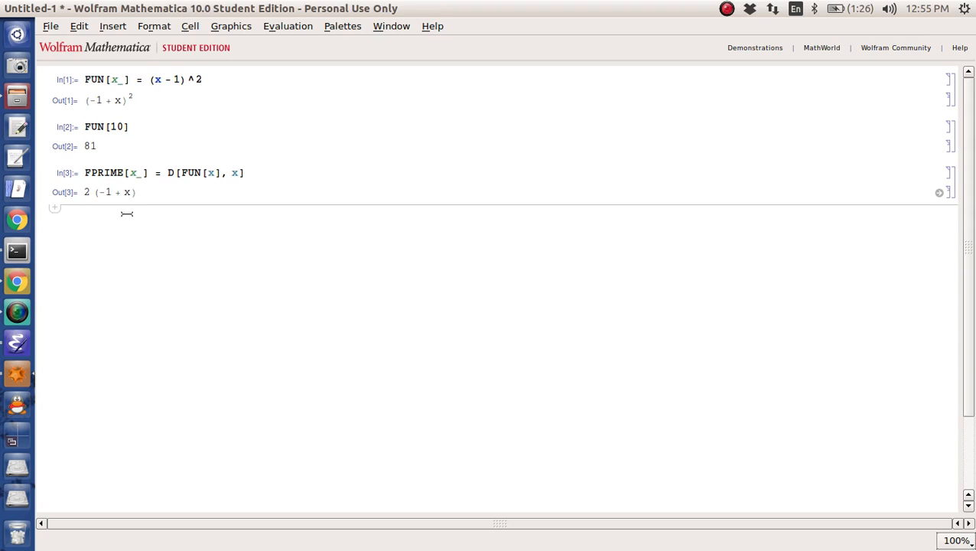
# Step: Set the starting value x0 = 10 and initialise the iterate list xiters = {x0}
pyautogui.write('x0 =')
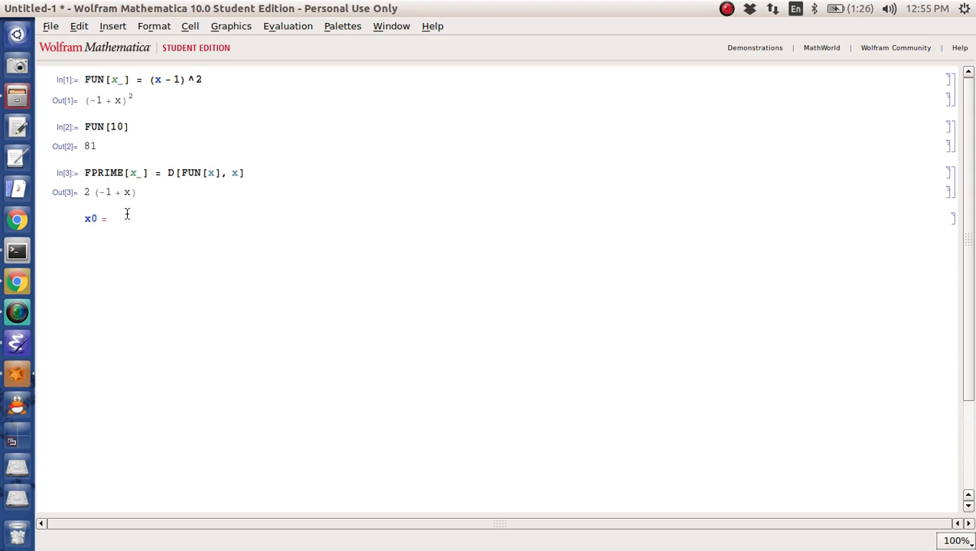
pyautogui.write('10')
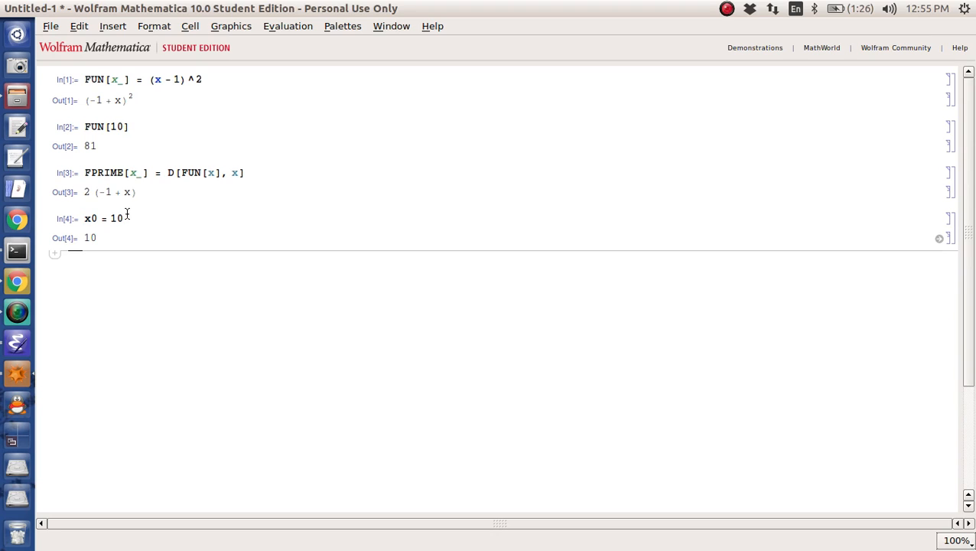
pyautogui.write('xiters = {x0')
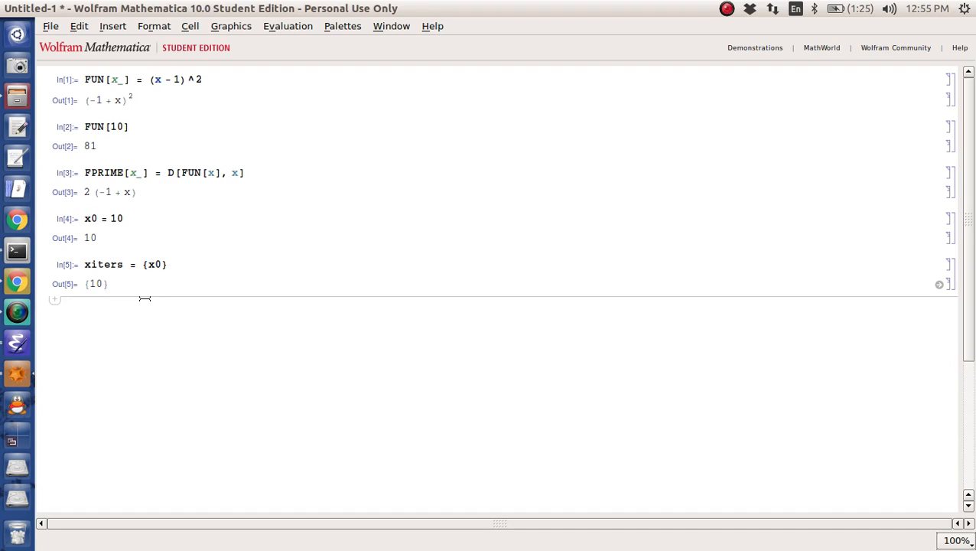
# Step: Compute err = FUN[xiters[[1]]], giving 81
pyautogui.write('err =')
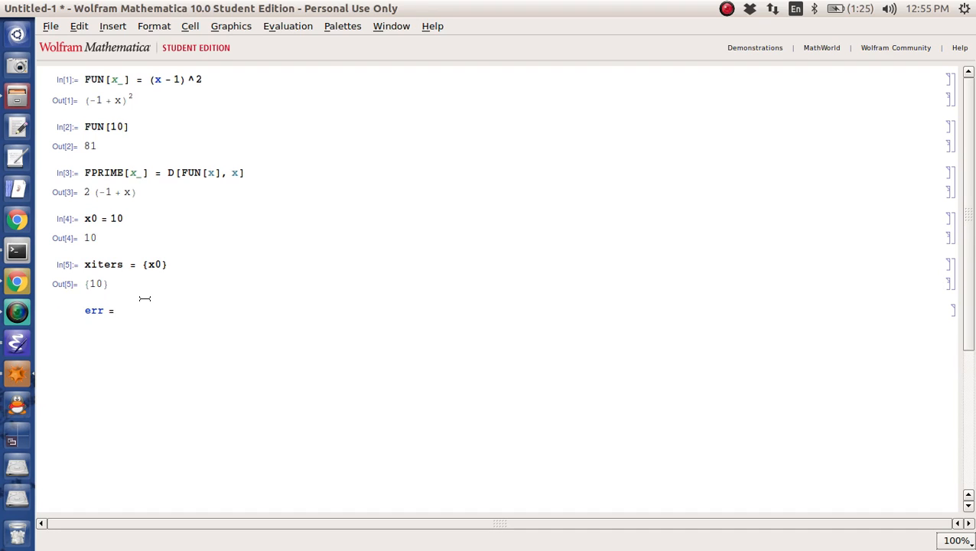
pyautogui.write('FUN[X')
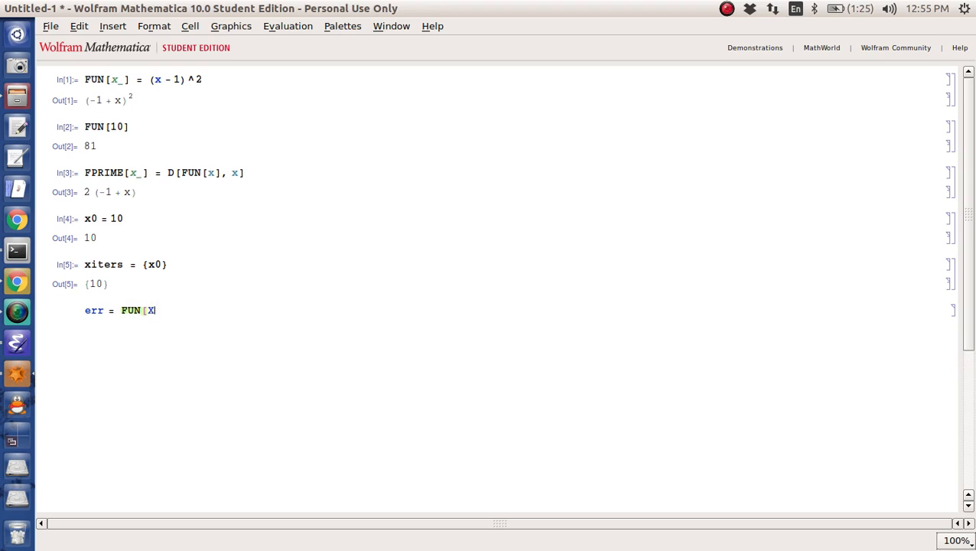
pyautogui.write('iters')
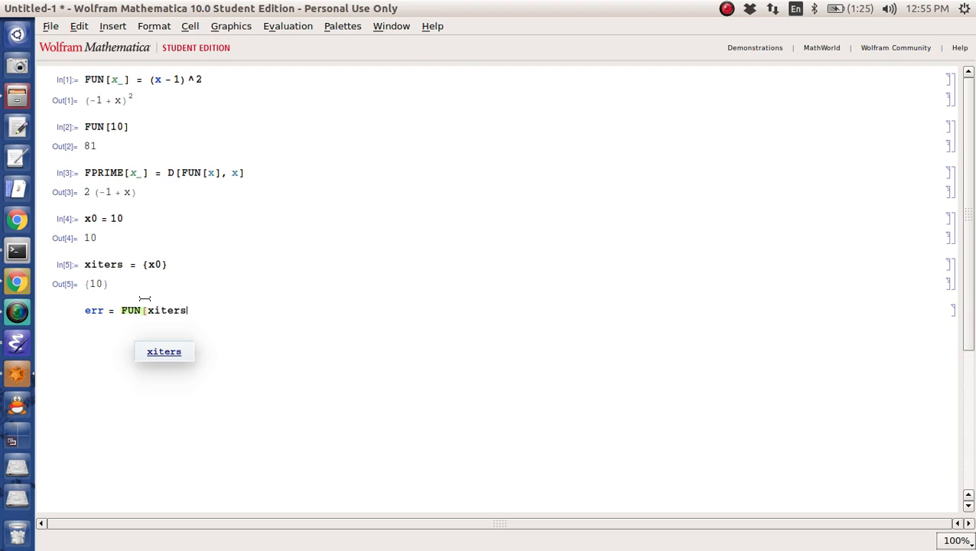
pyautogui.write('[[1')
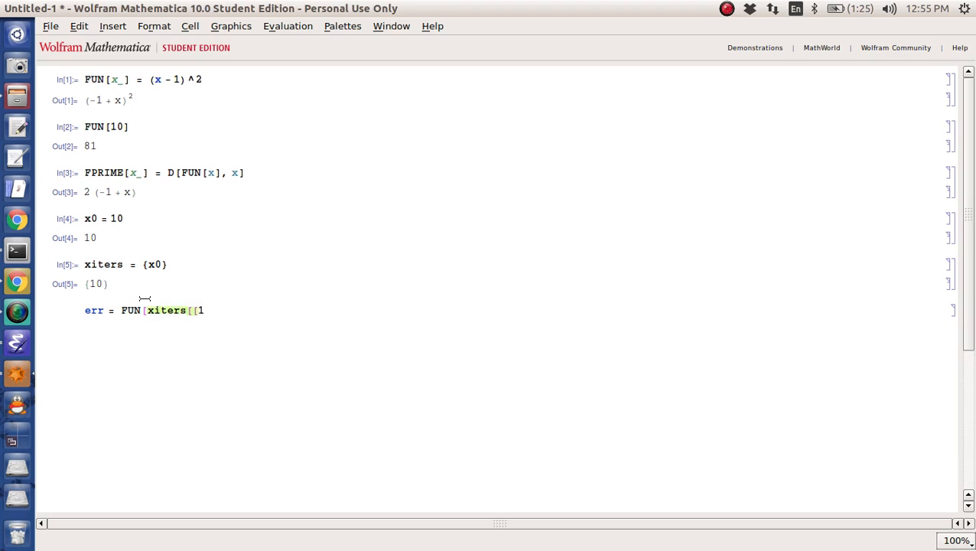
pyautogui.write(']]]')
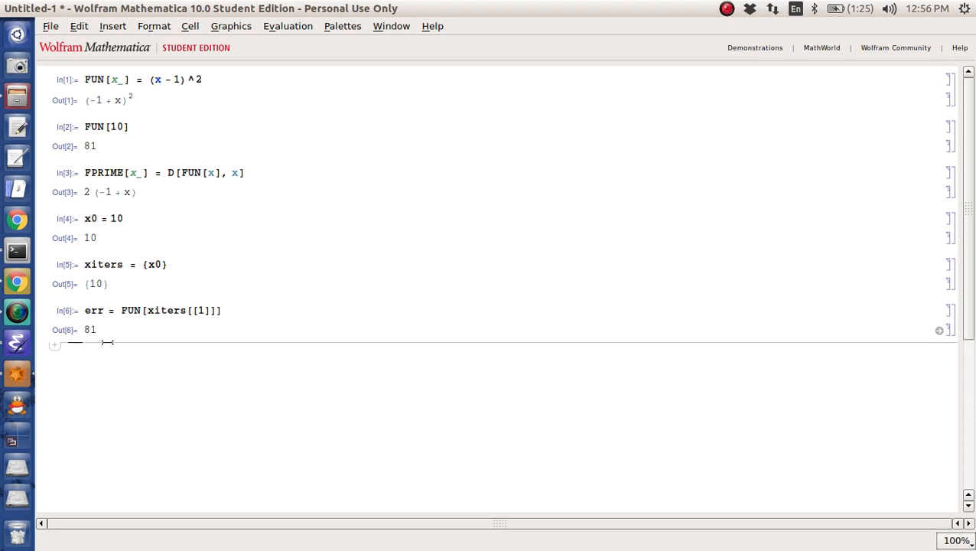
# Step: Retrieve the last iterate with Last[xiters], returning 10
pyautogui.write('xiters[[1')
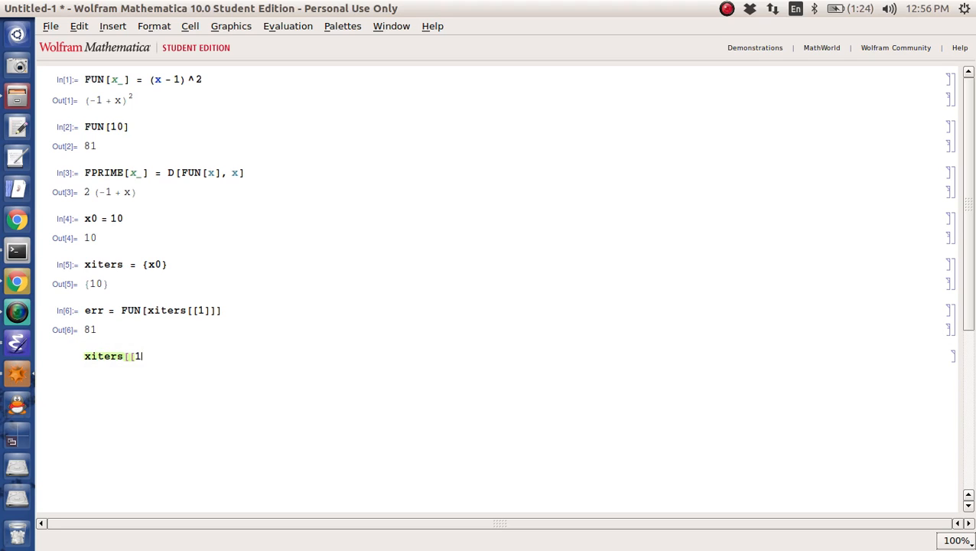
pyautogui.write('end]]')
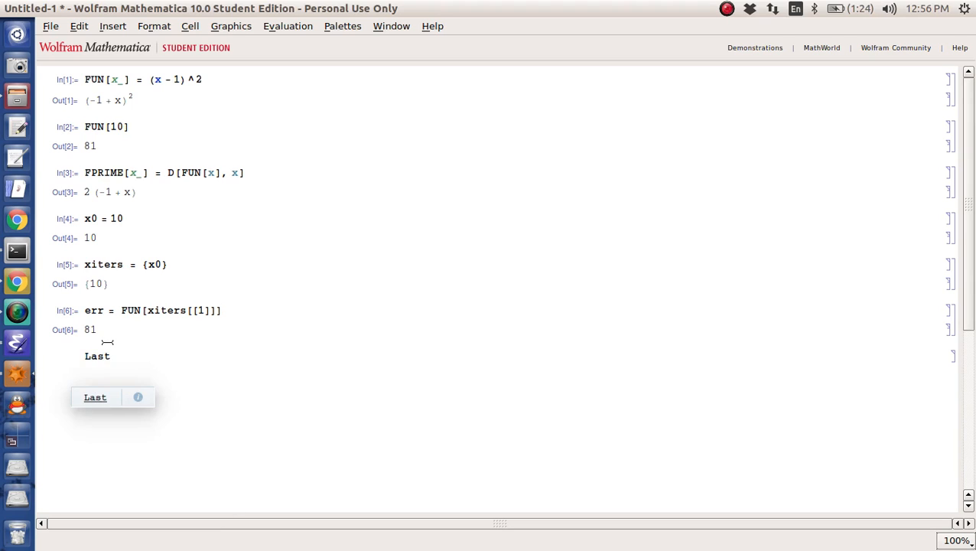
pyautogui.write('[xiters]')
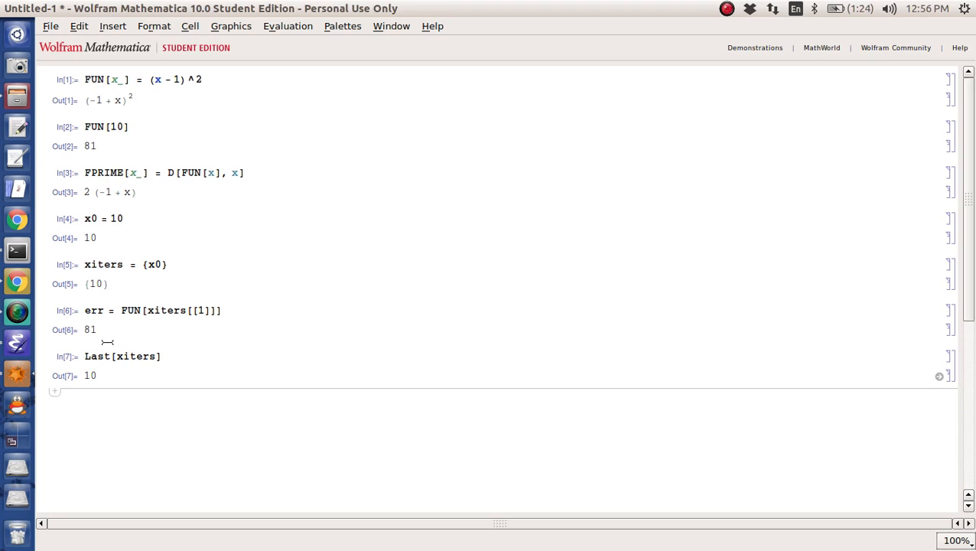
# Step: Set xcurrent = Last[xiters] as the current iterate
pyautogui.write('xnext =')
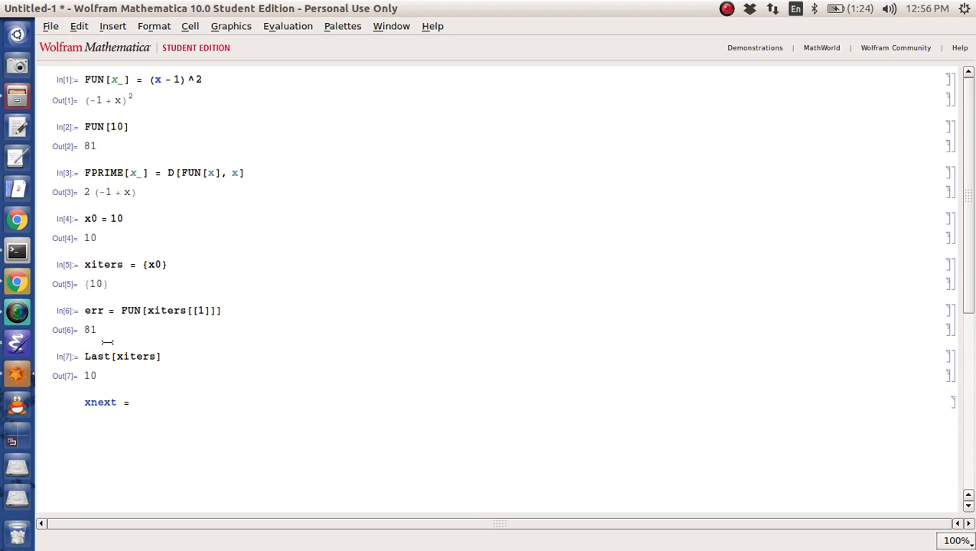
pyautogui.write('[')
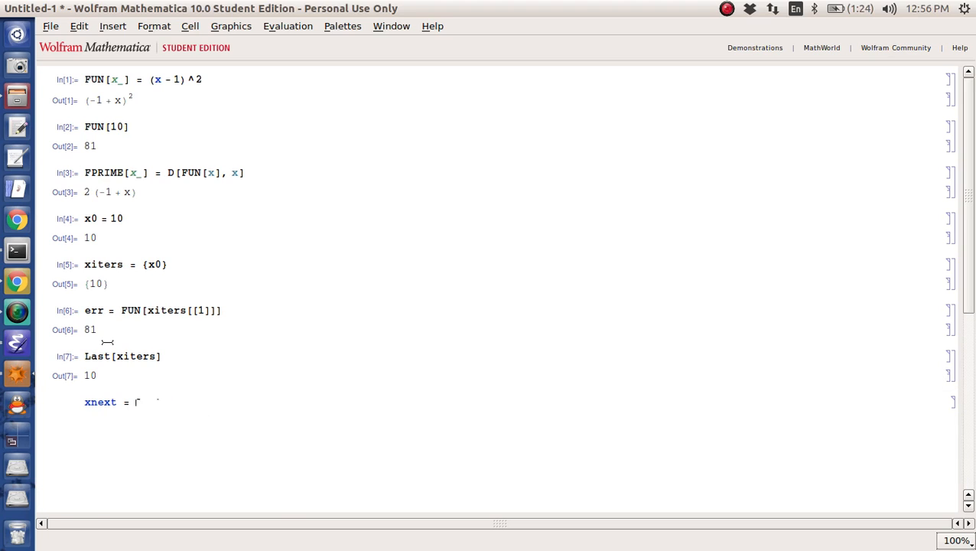
pyautogui.write('Last[xiters] -')
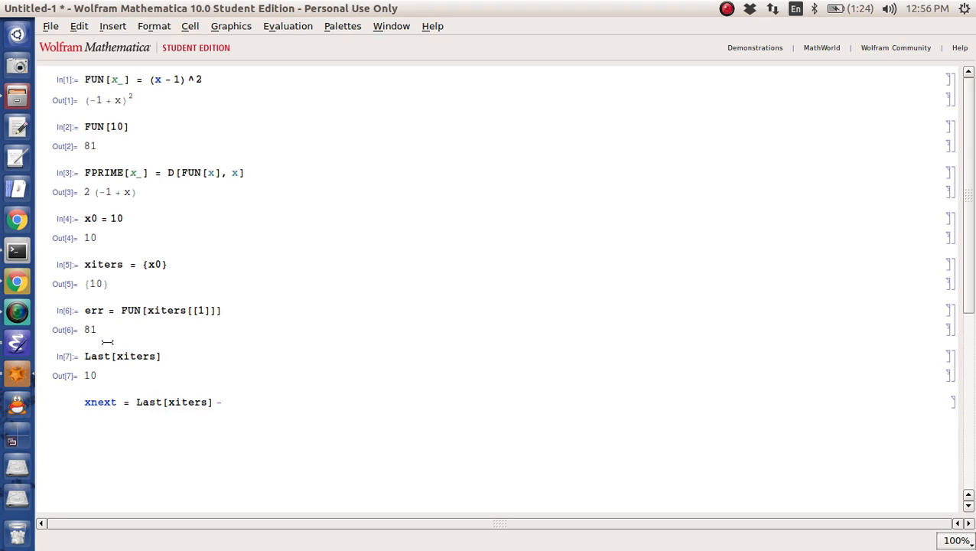
pyautogui.write('FUN')
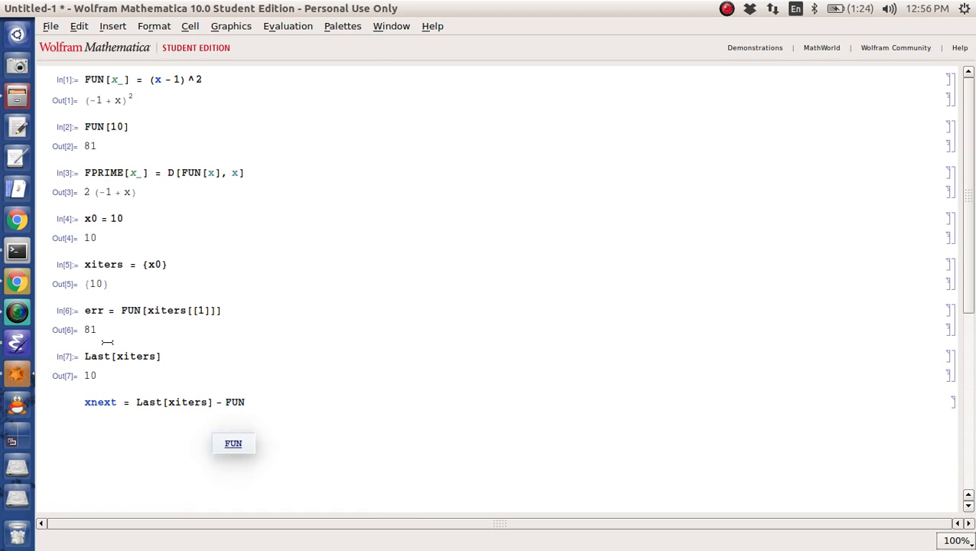
pyautogui.write('[Last')
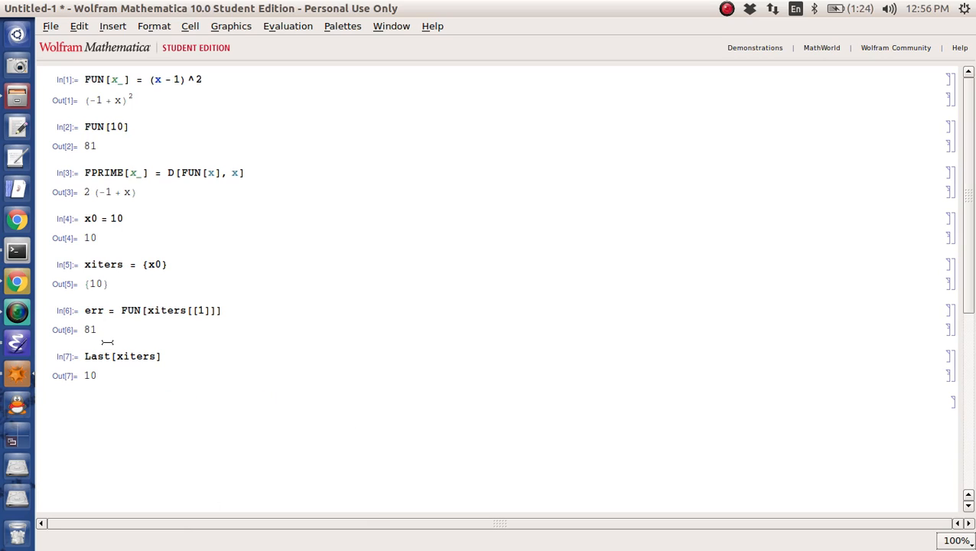
pyautogui.write('xcurrent =')
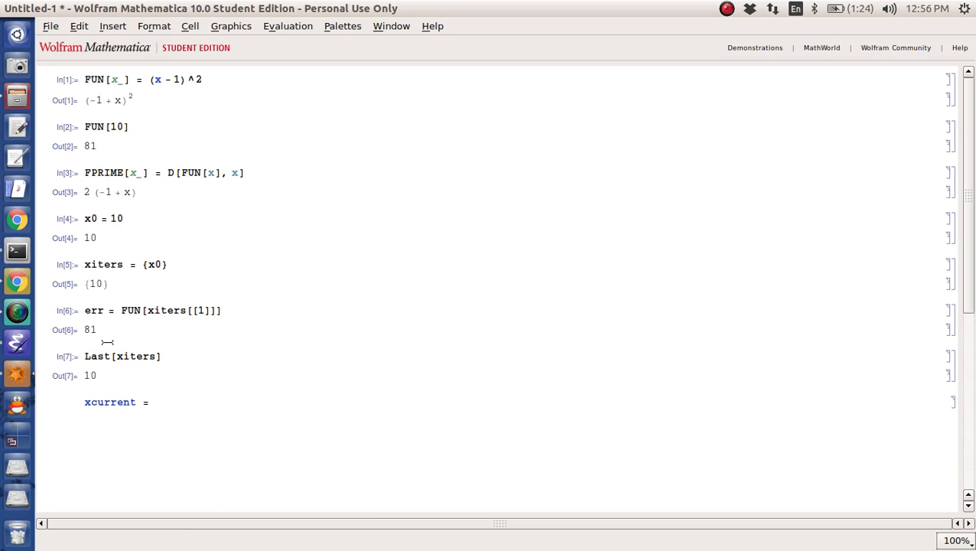
pyautogui.write('Last[xiters')
pyautogui.write('xnext =')
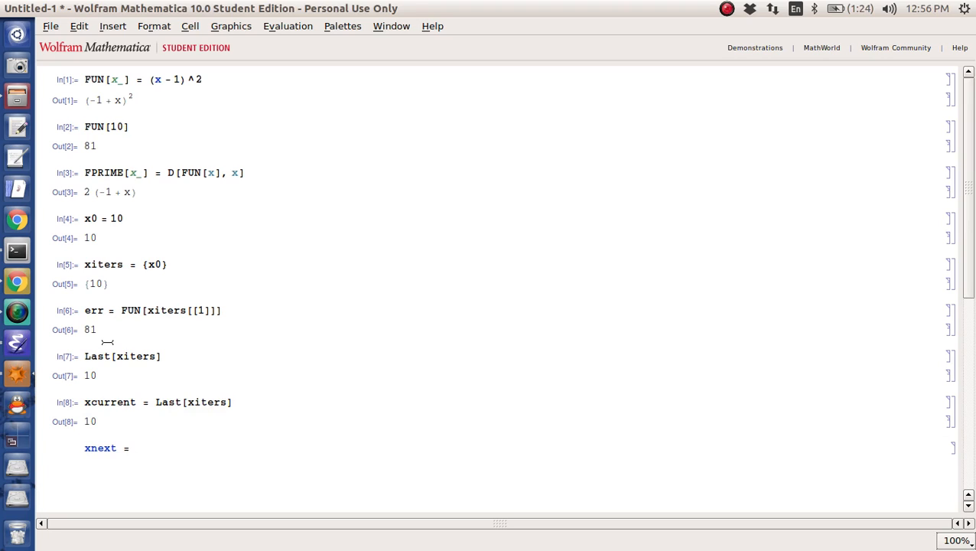
# Step: Compute the Newton step xnext = xcurrent - FUN[xcurrent]/FPRIME[xcurrent] // N, giving 5.5
pyautogui.write('xcurrent -')
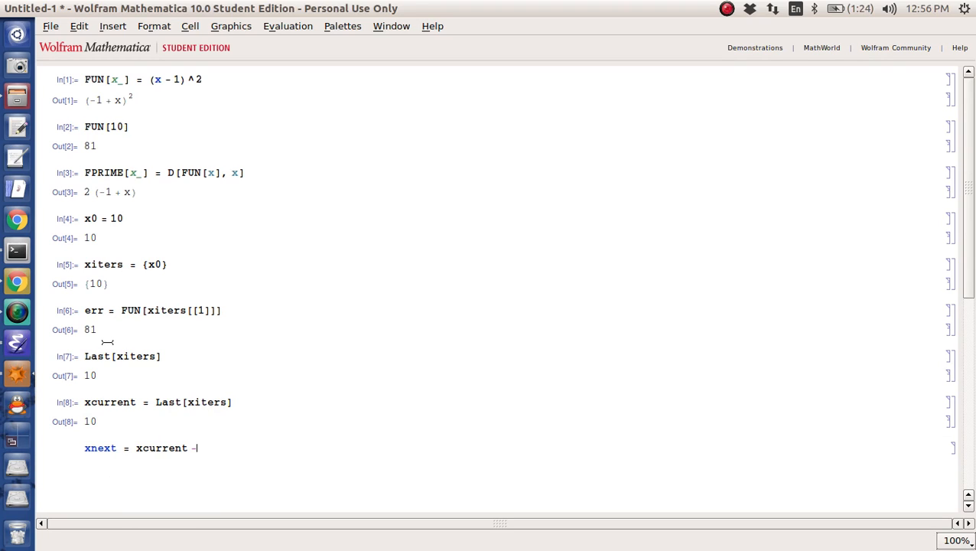
pyautogui.write('FUN')
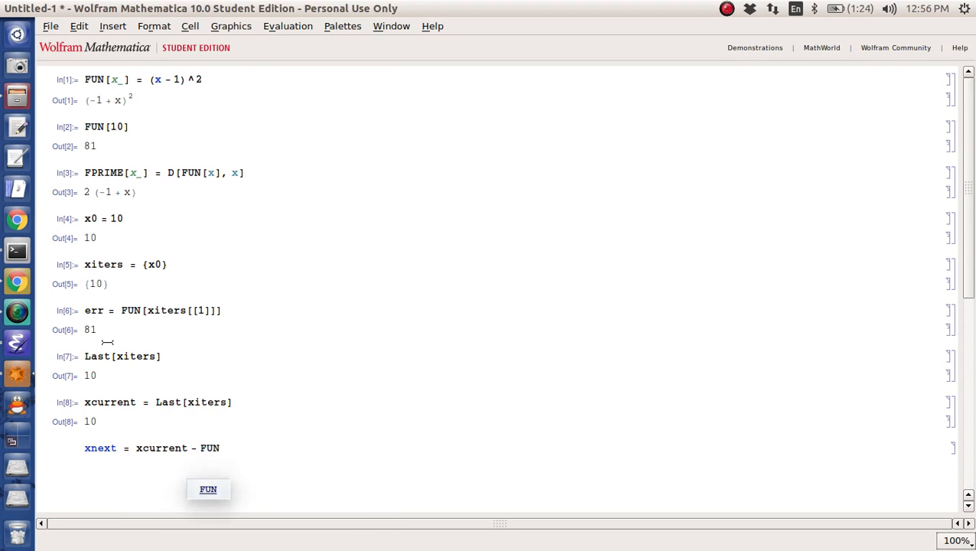
pyautogui.write('[xcurrent] / F')
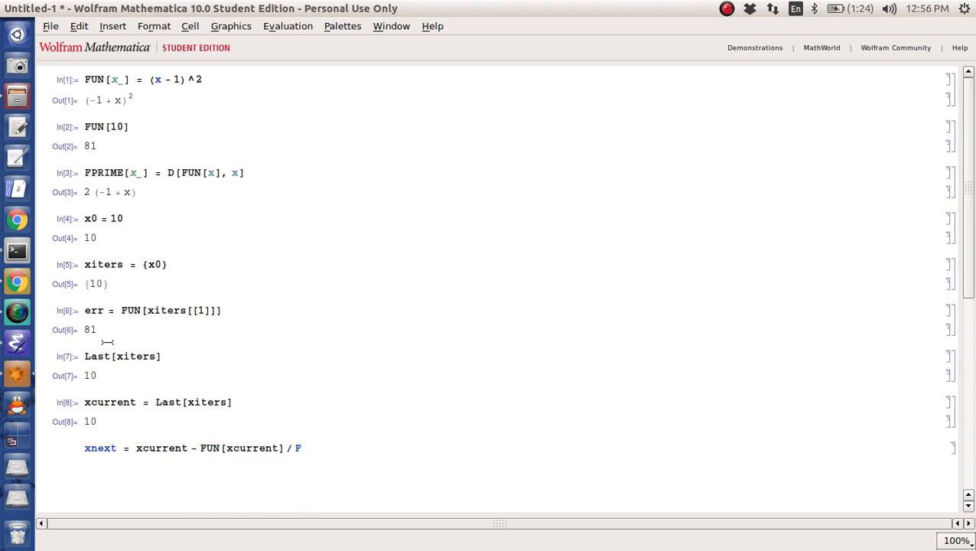
pyautogui.write('PRIME[xcurrent')
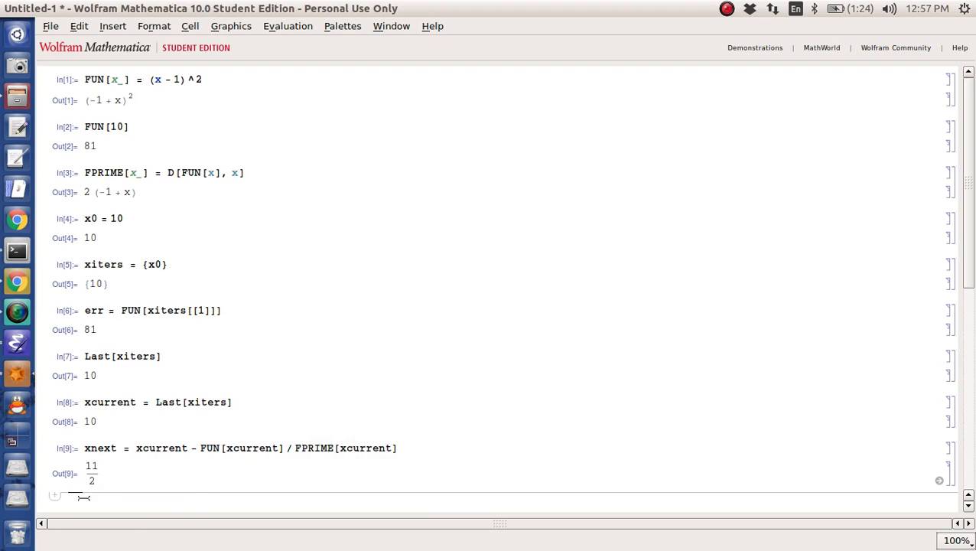
pyautogui.write('// N')
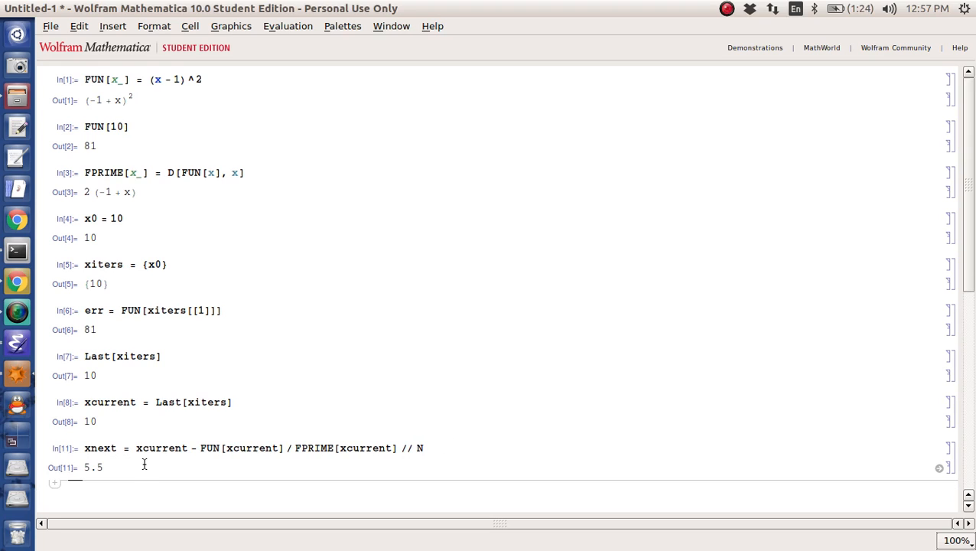
# Step: Append xnext to xiters and repeat until the list reads {10, 5.5, 3.25, 2.125}
pyautogui.scroll(-3)
pyautogui.write('xiters =')
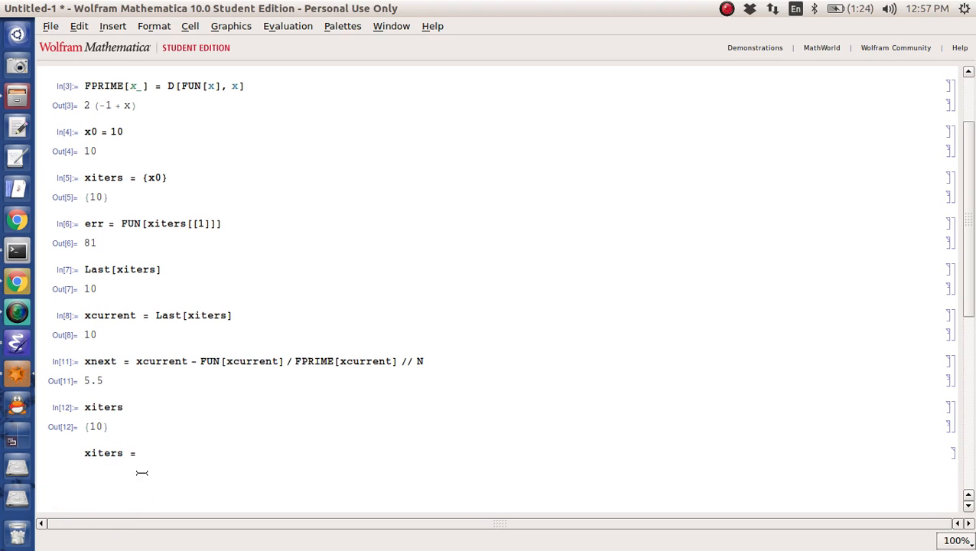
pyautogui.write('Append[x')
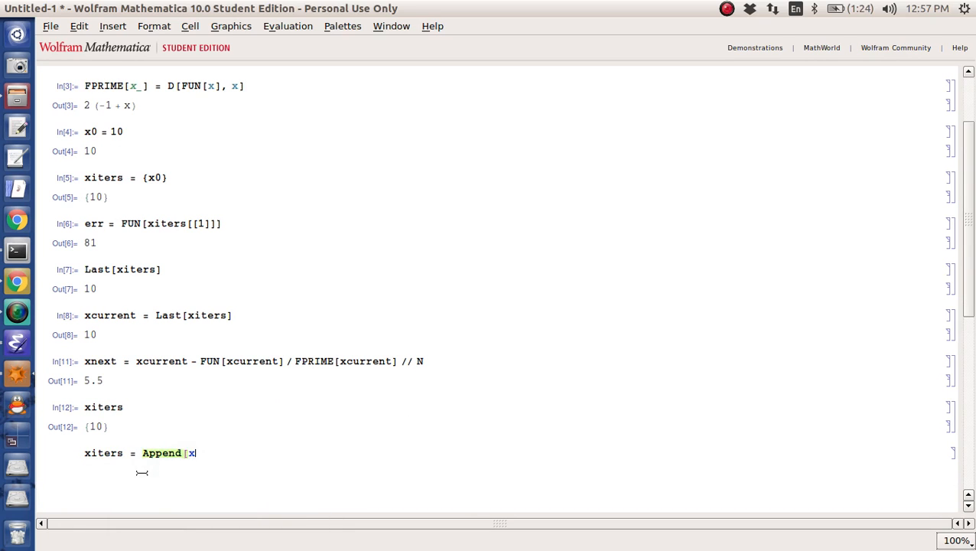
pyautogui.write('iters, s')
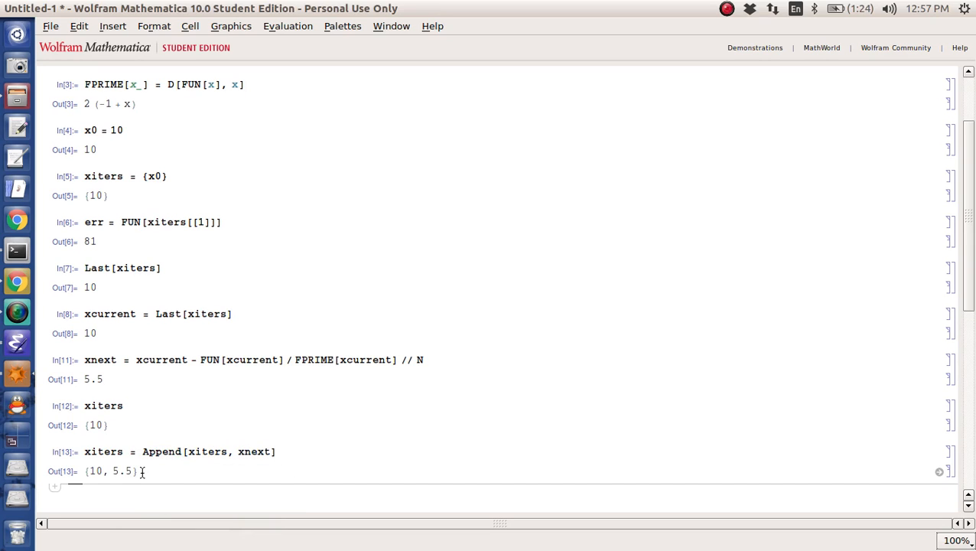
pyautogui.moveTo(190, 389)
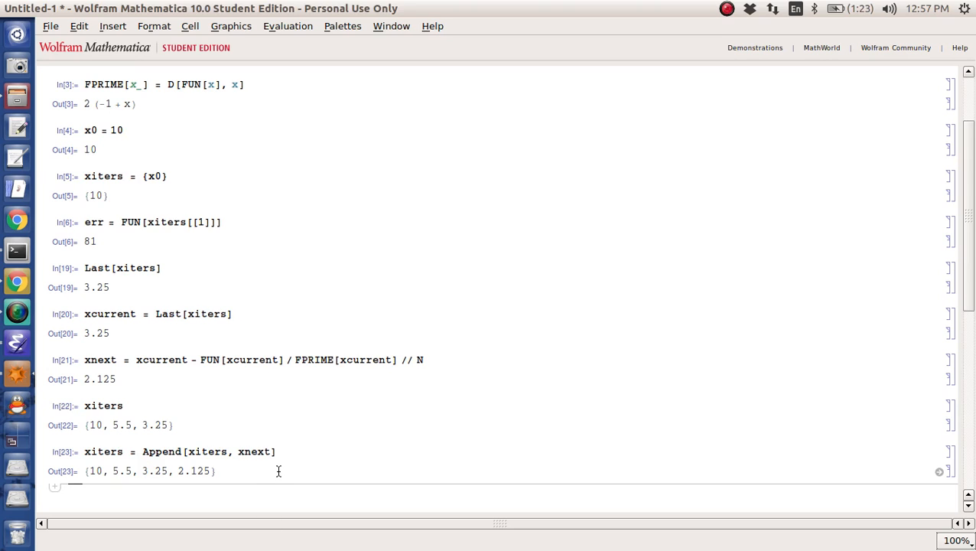
pyautogui.moveTo(267, 265)
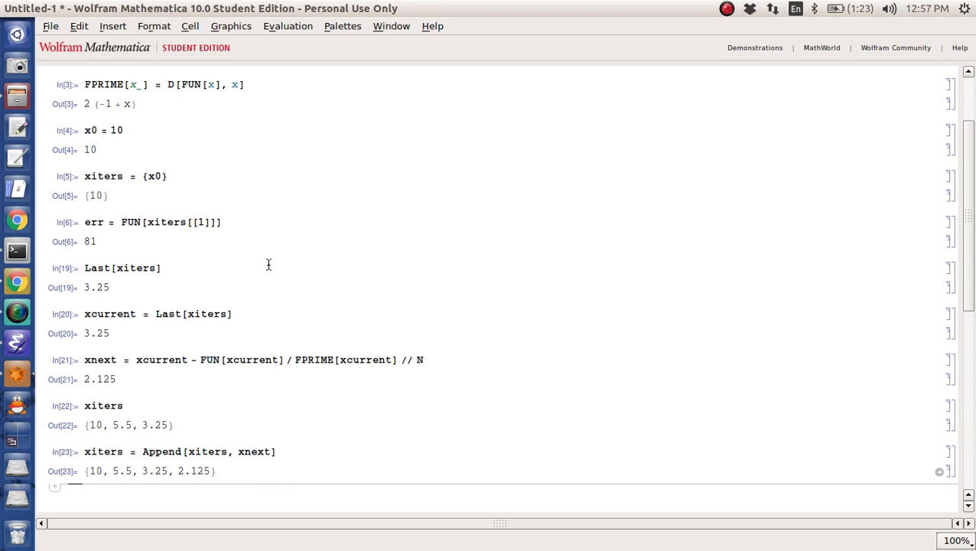
# Step: Quit the kernel and add a (* ... *) comment noting the cells below were just for the tutorial's sake
pyautogui.click(288, 25)
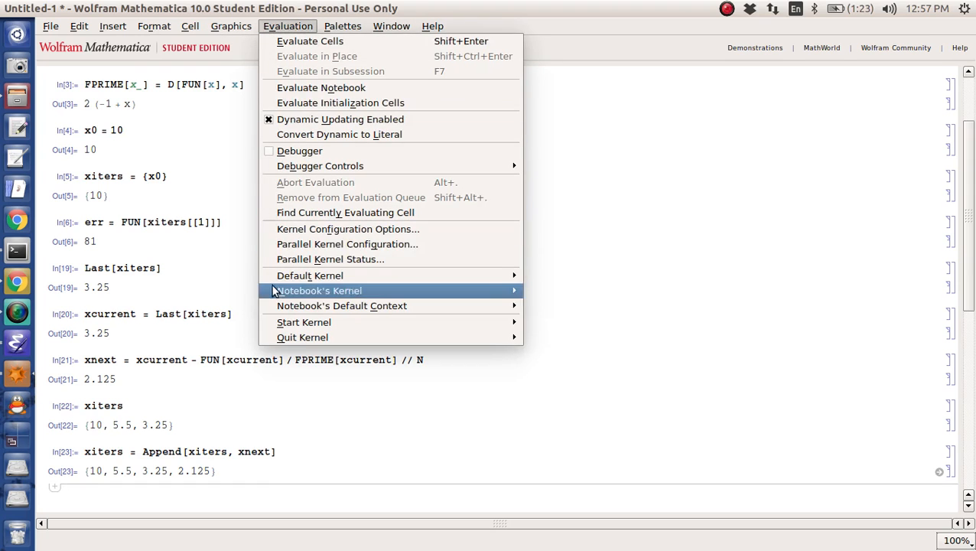
pyautogui.moveTo(302, 337)
pyautogui.write('(*')
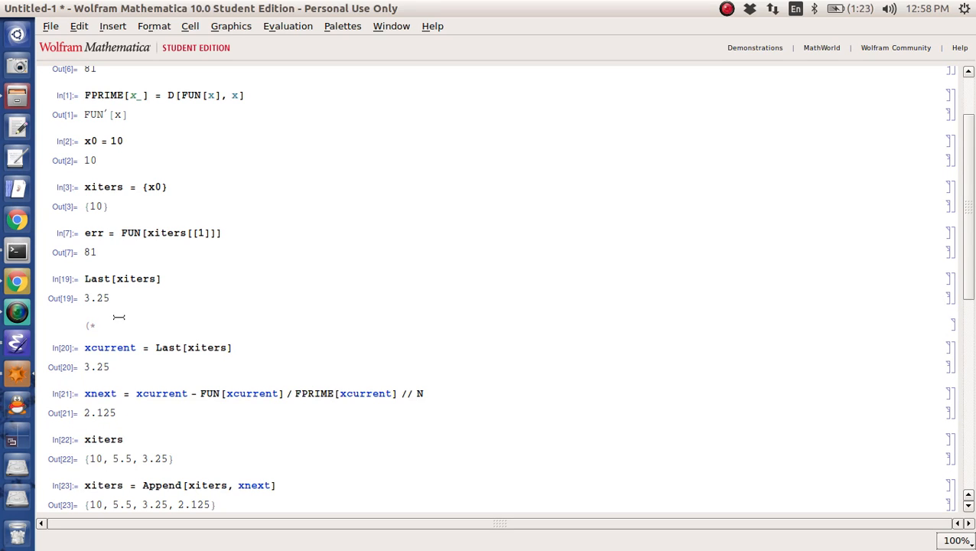
pyautogui.write('This below w')
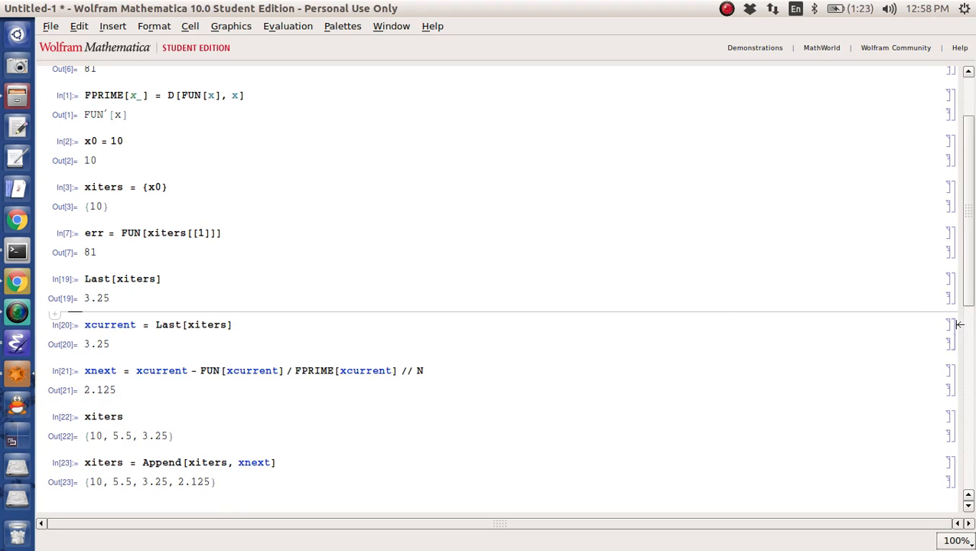
pyautogui.write('(* This below was just for')
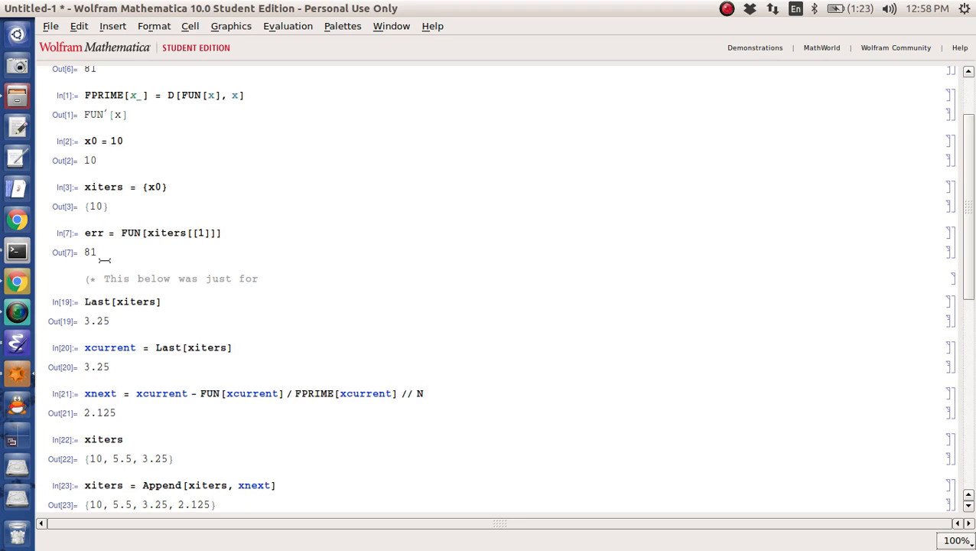
pyautogui.write('tutorials sake *')
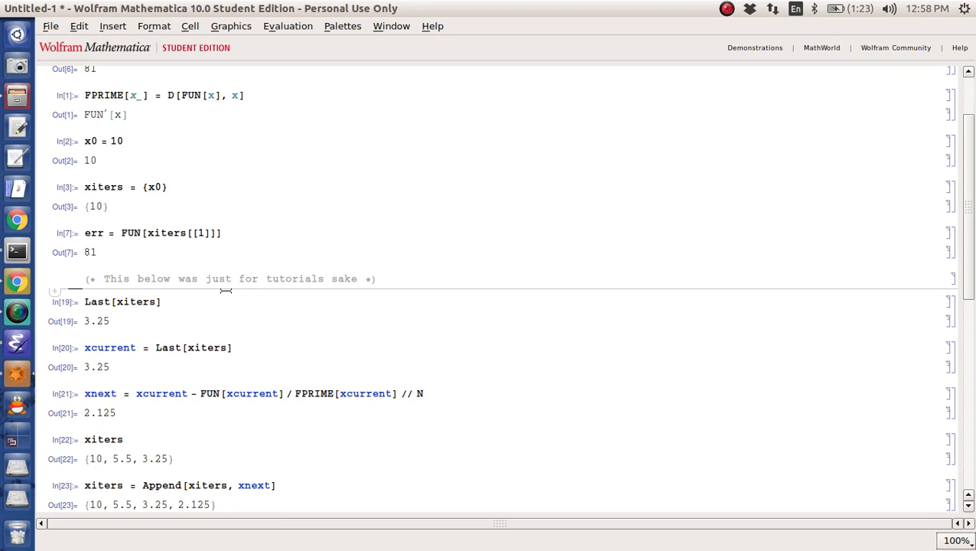
# Step: Start a While[err > 10^-5, ...] loop that appends to xiters in a new cell
pyautogui.click(367, 279)
pyautogui.write('W')
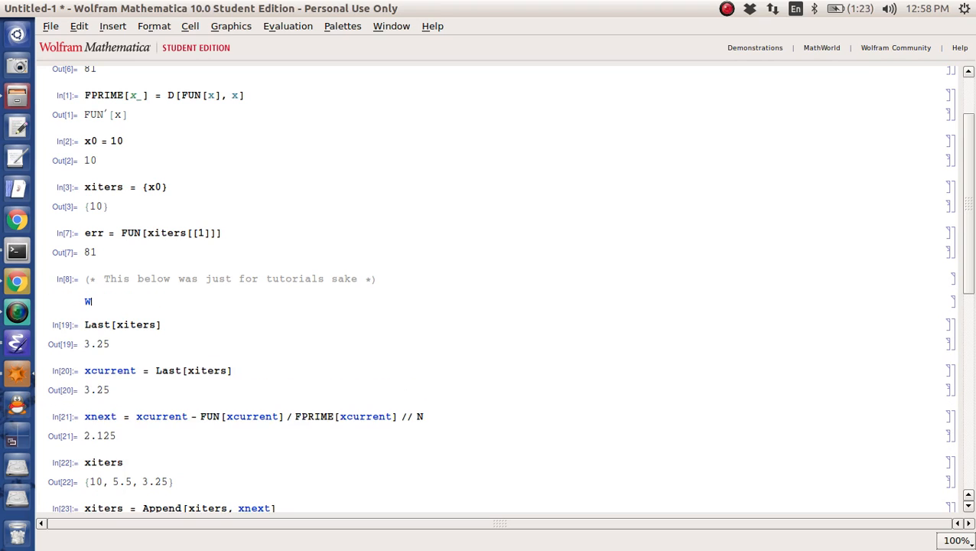
pyautogui.write('hile[')
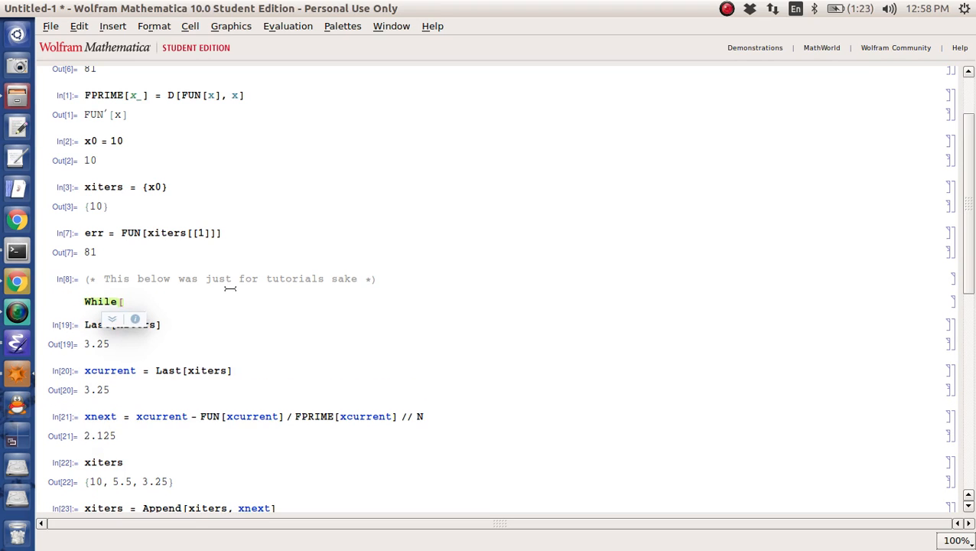
pyautogui.write('err > 10')
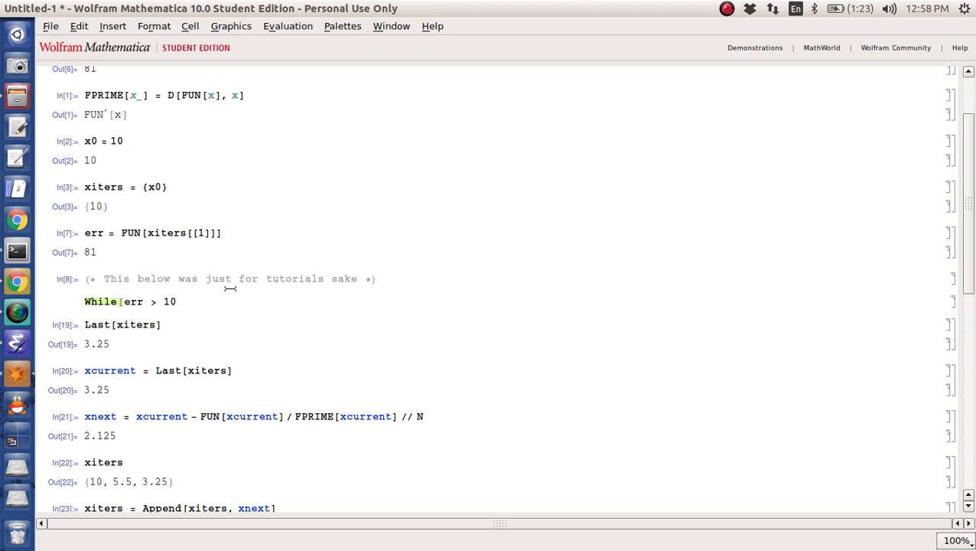
pyautogui.write('^-6')
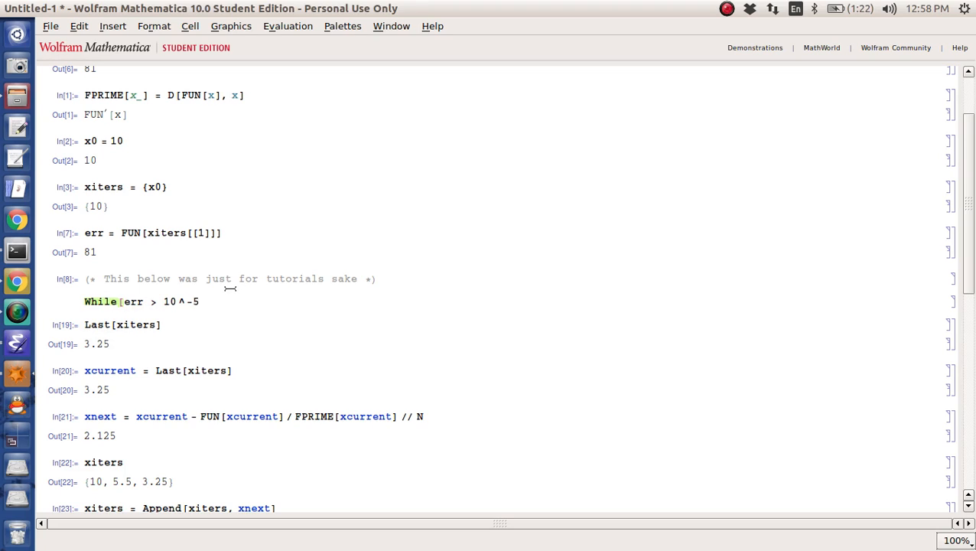
pyautogui.write(',')
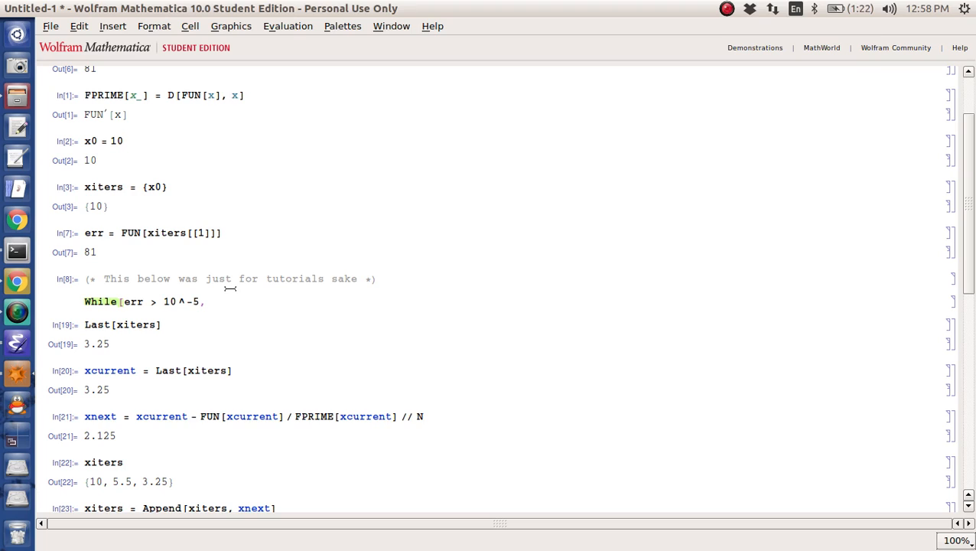
pyautogui.write('XI')
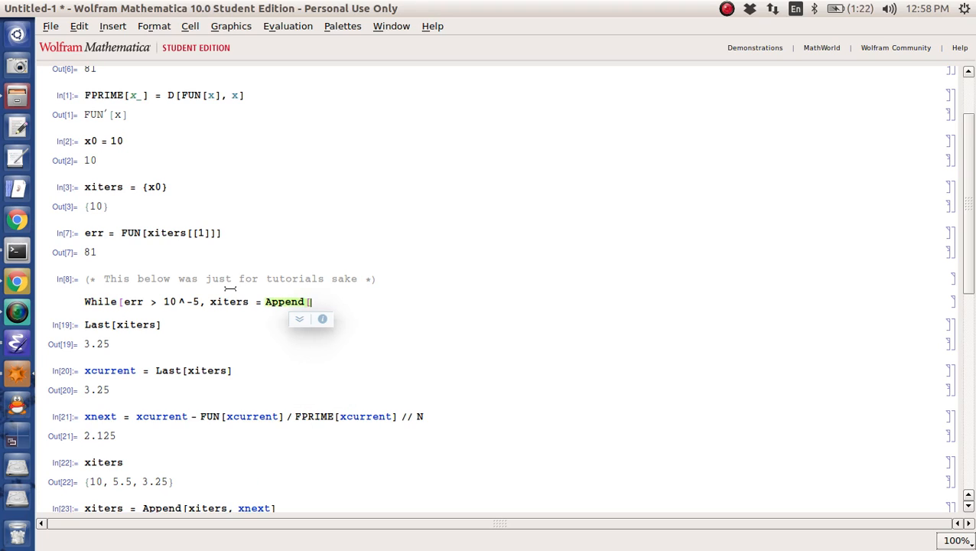
pyautogui.write('xiters,')
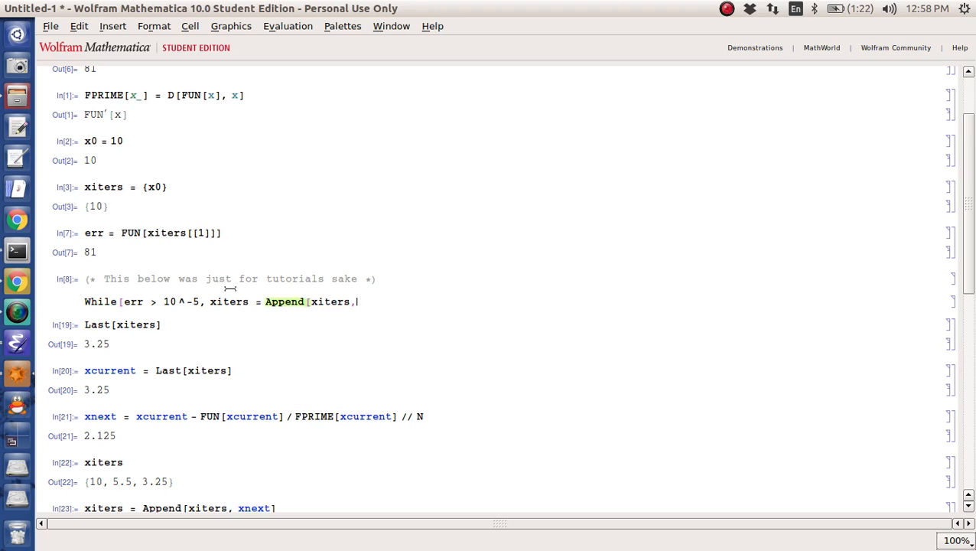
# Step: Complete the loop body with Last[xiters] - FUN[Last[xiters]]/FPRIME[Last[xiters]] and err = FUN[Last[xiters]]
pyautogui.write('Last[xiter')
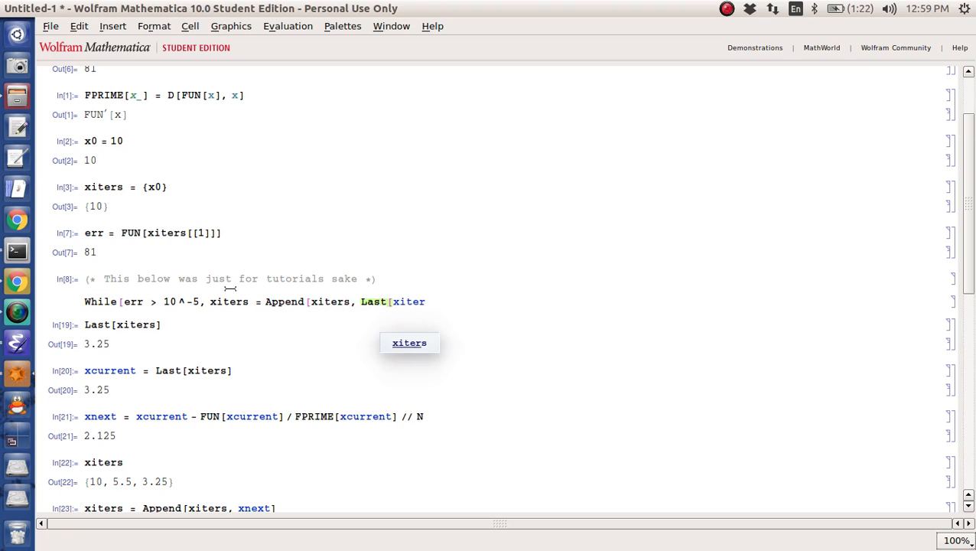
pyautogui.write('s] - FUN[x')
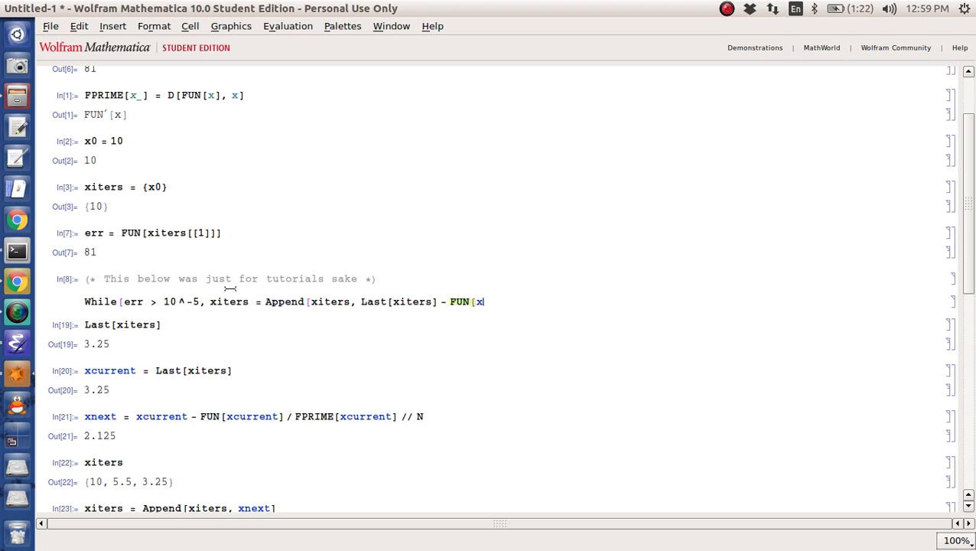
pyautogui.write('Last[xiters]] /')
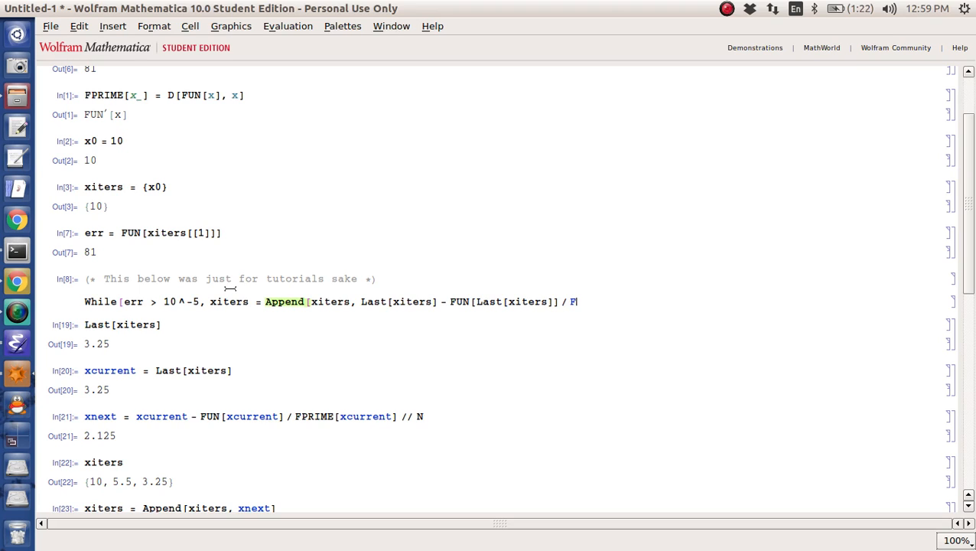
pyautogui.write('FPRIME[Last[xiters]]]; err =')
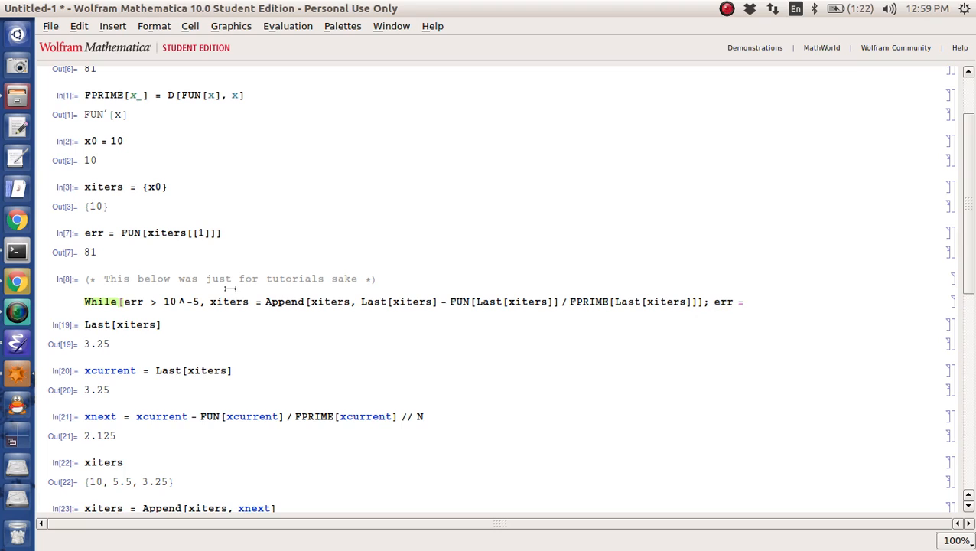
pyautogui.write('FUN[Last[xiters')
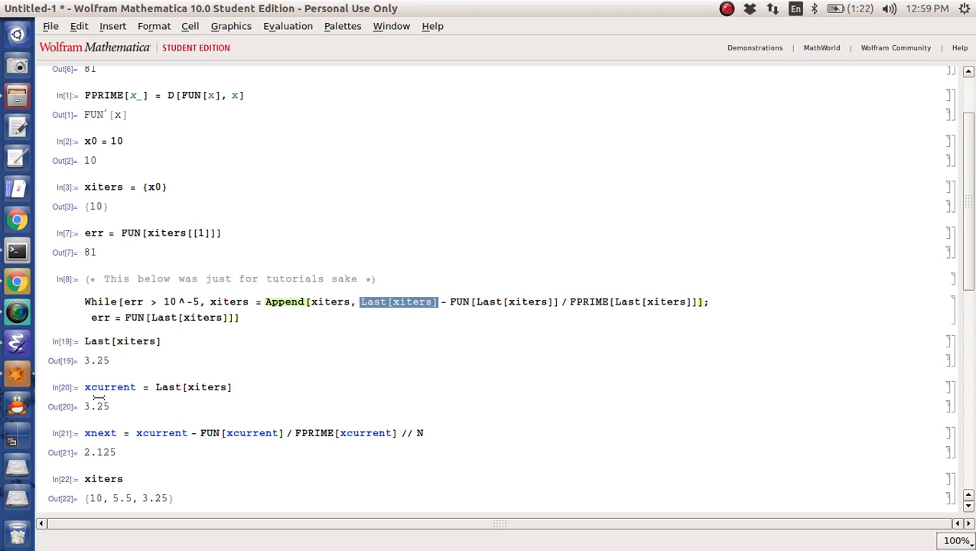
pyautogui.moveTo(406, 232)
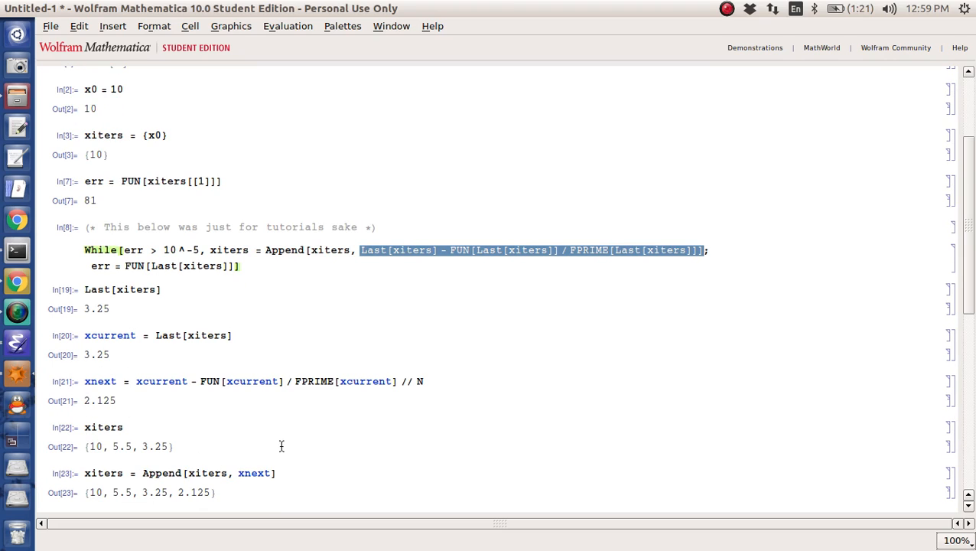
pyautogui.moveTo(335, 355)
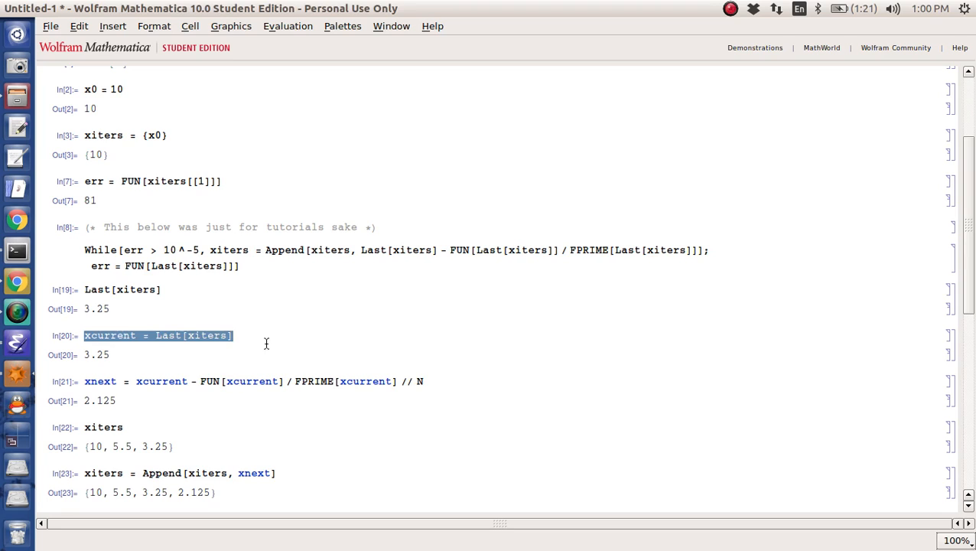
# Step: Run the While loop and evaluate xiters, giving iterates from 10 converging toward 1
pyautogui.click(253, 381)
pyautogui.write('xiters')
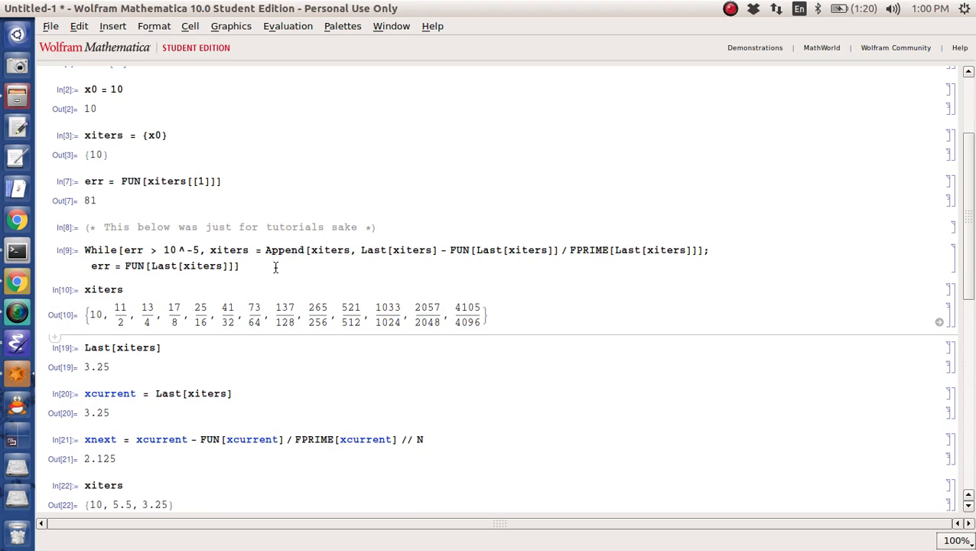
pyautogui.moveTo(233, 287)
pyautogui.write(' // N')
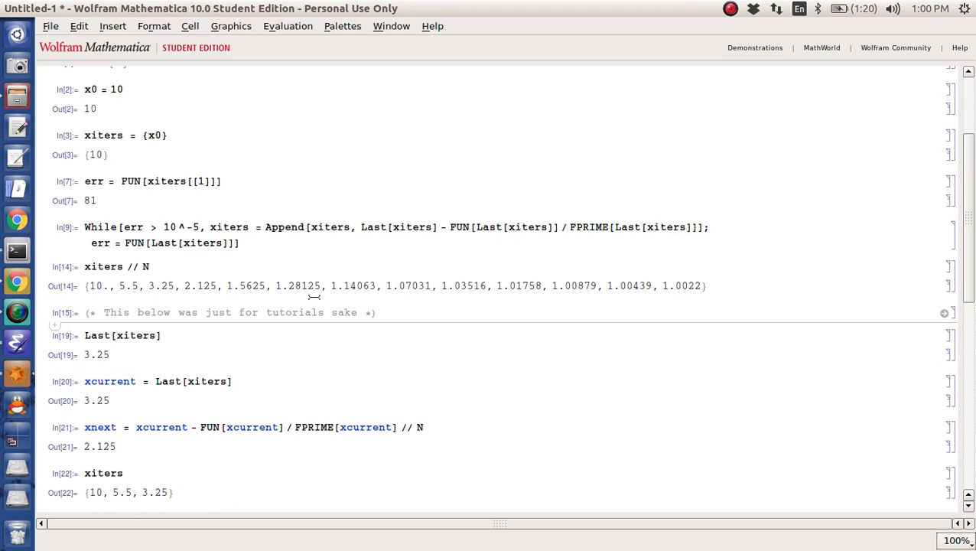
# Step: Evaluate ListPlot[xiters] to show the iterates dropping and flattening near 1
pyautogui.write('Lis')
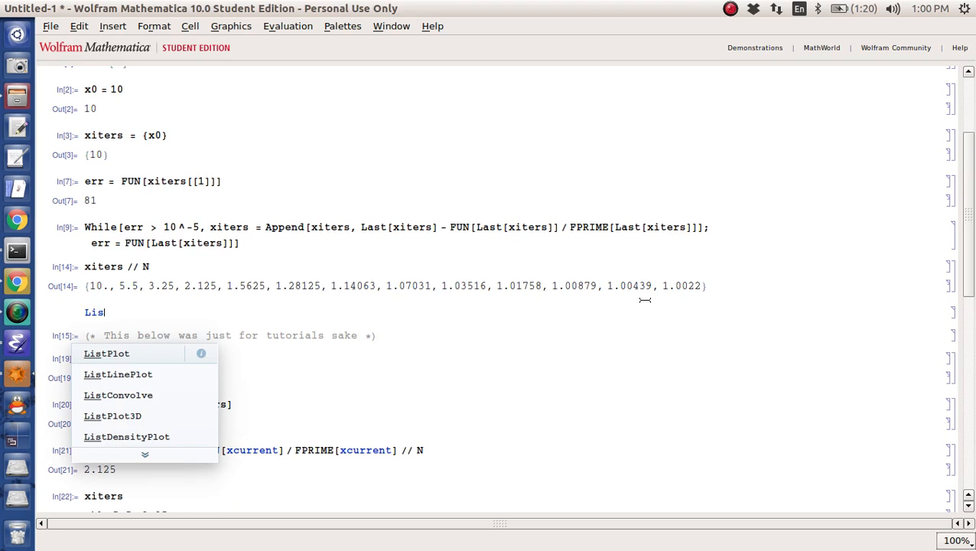
pyautogui.click(107, 353)
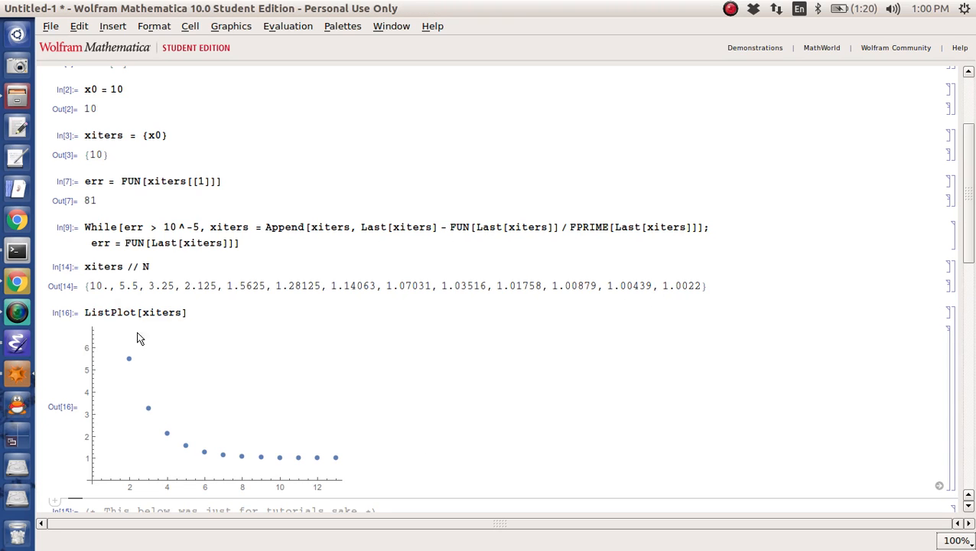
pyautogui.scroll(-3)
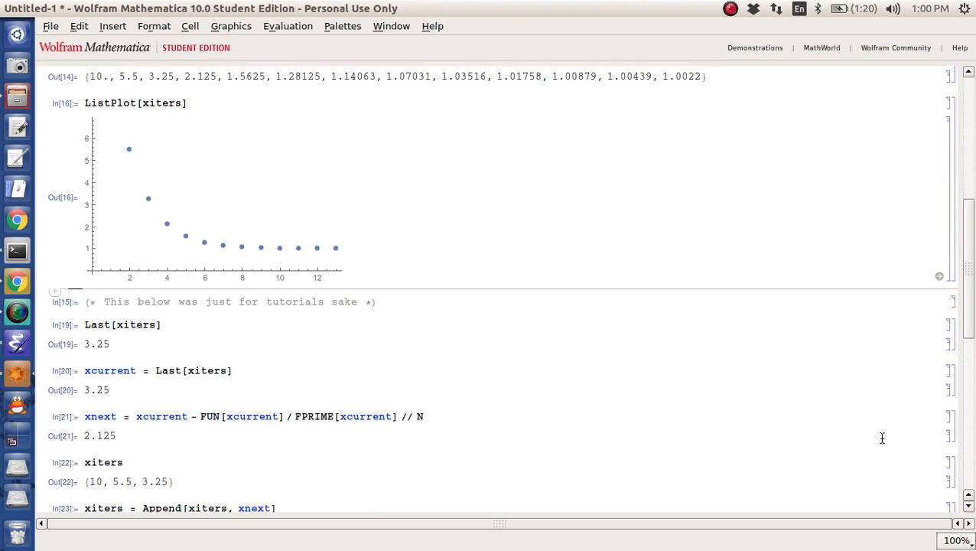
pyautogui.scroll(-3)
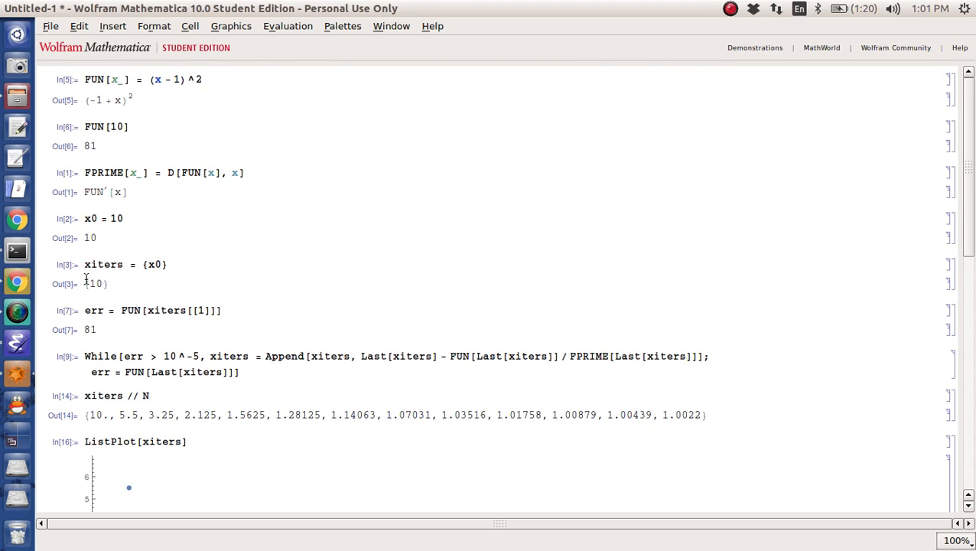
# Step: Change x0 to -5 and evaluate the whole notebook, giving iterates rising toward 1
pyautogui.click(123, 217)
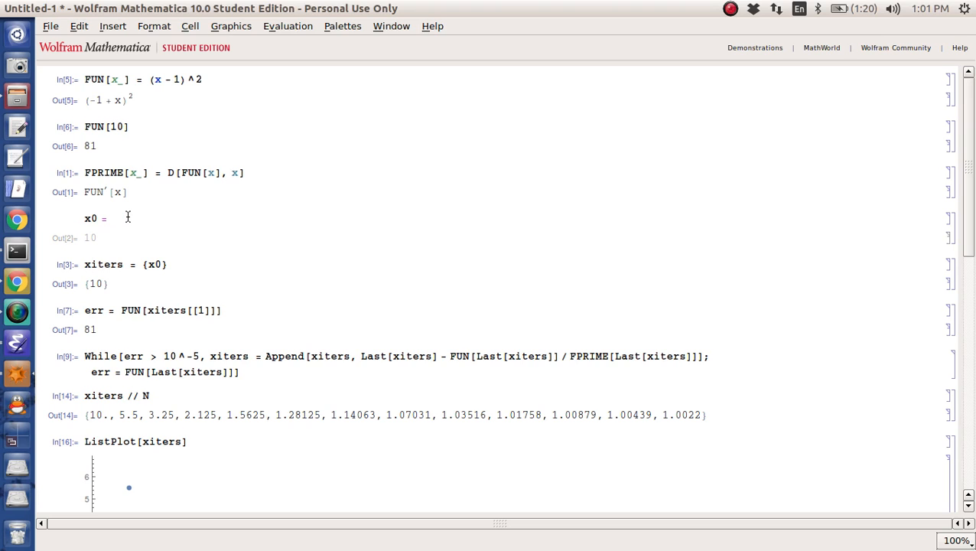
pyautogui.click(288, 25)
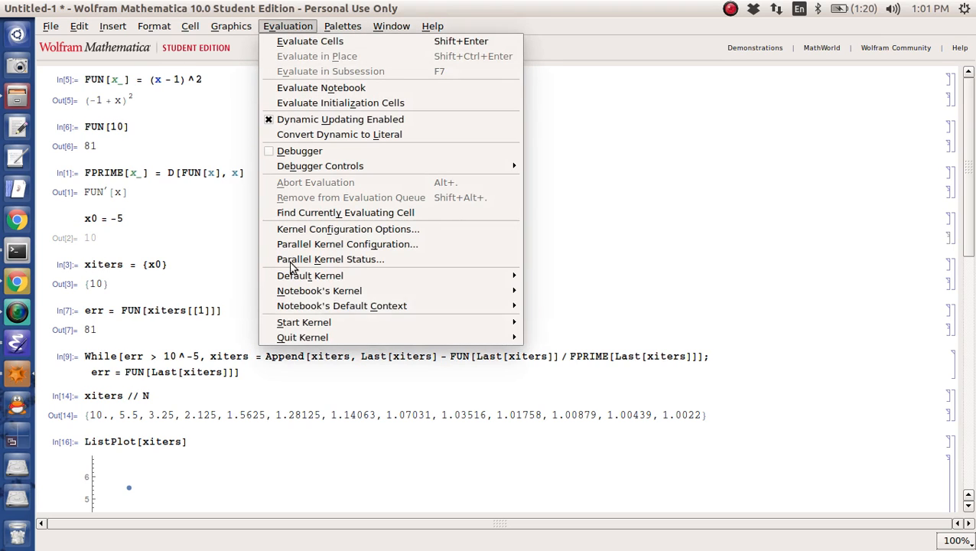
pyautogui.click(302, 337)
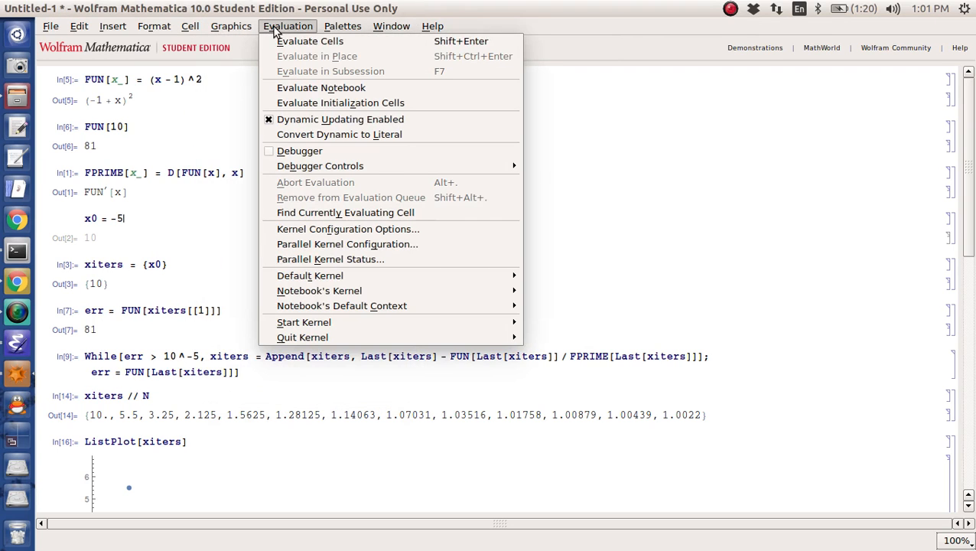
pyautogui.click(310, 41)
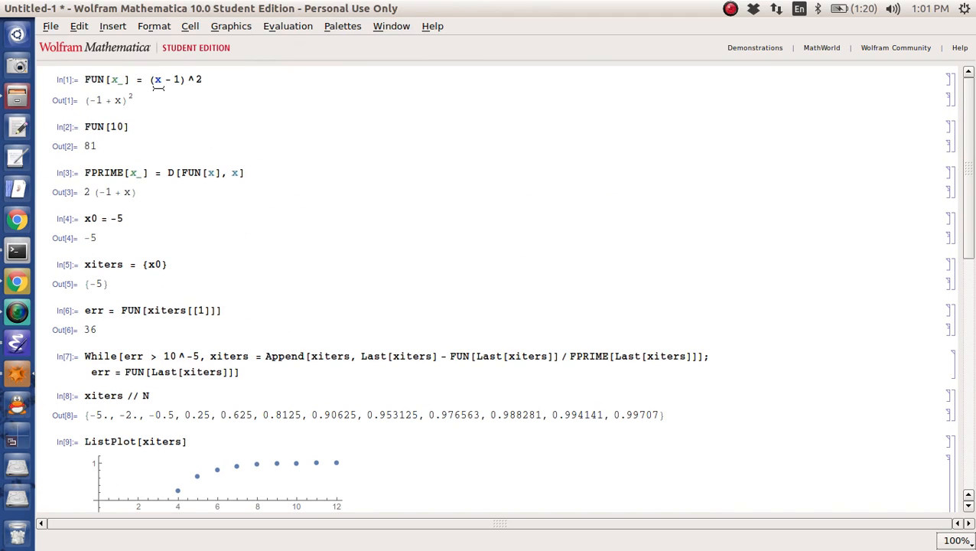
pyautogui.scroll(-3)
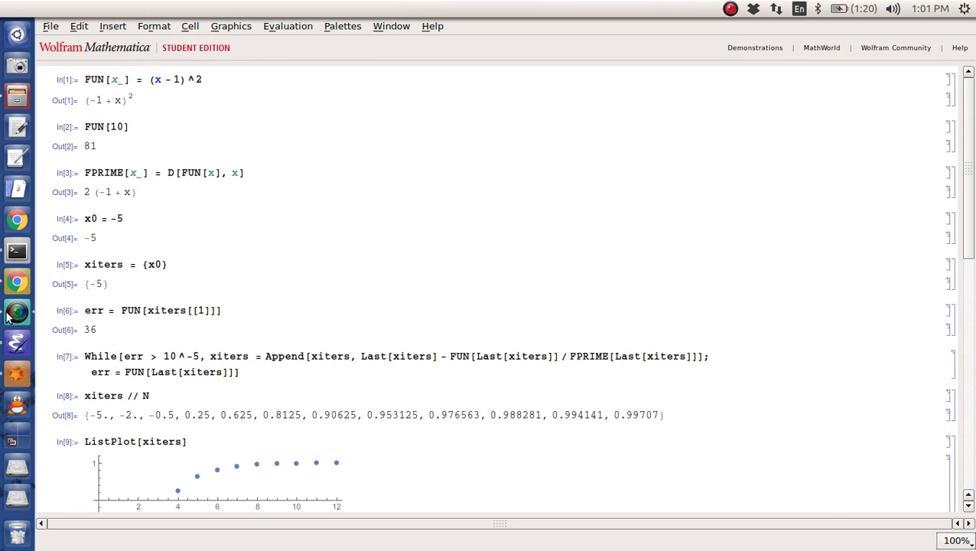
pyautogui.moveTo(826, 243)
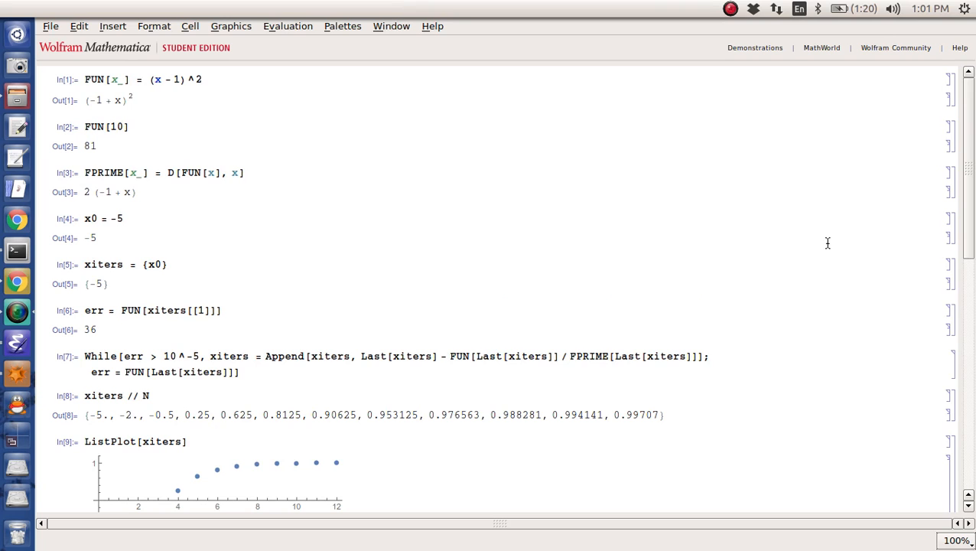
pyautogui.moveTo(21, 345)
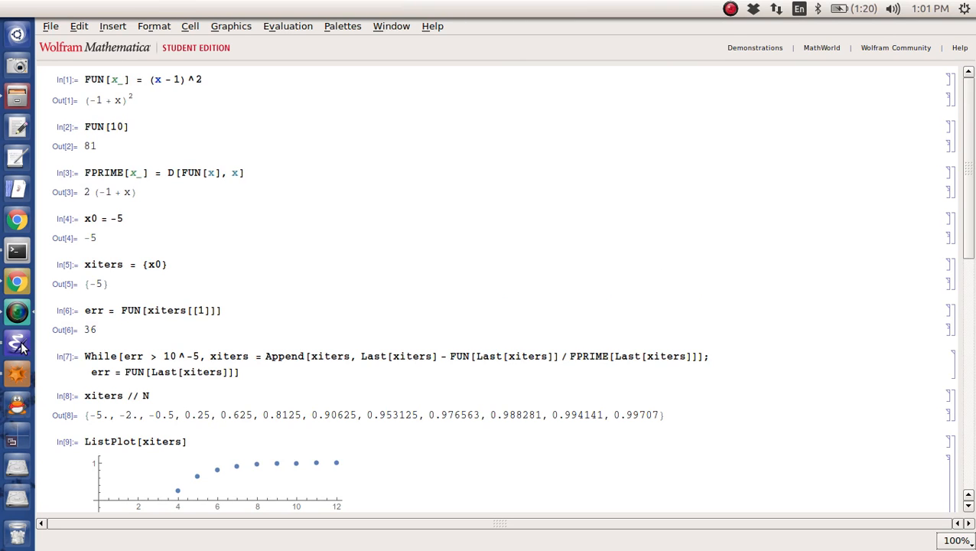